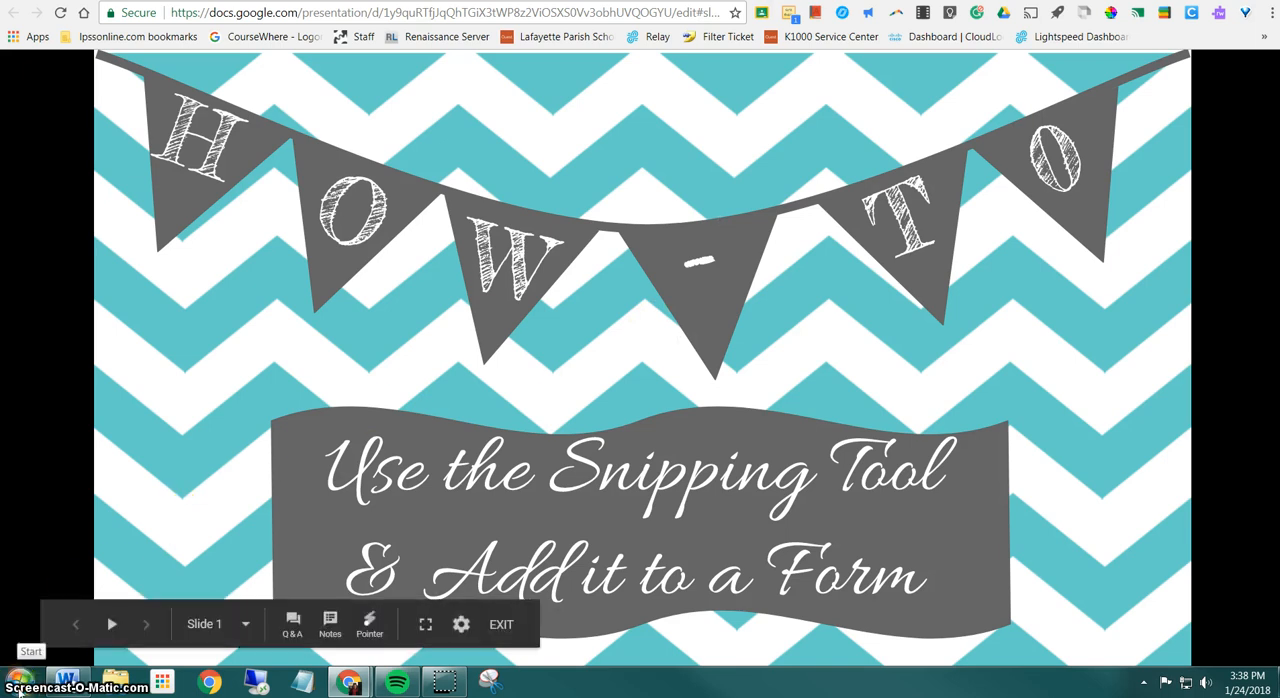
Search the Start Menu for 'snip' and bring up the Snipping Tool's options.
{"action": "left_click", "coordinate": [18, 688]}
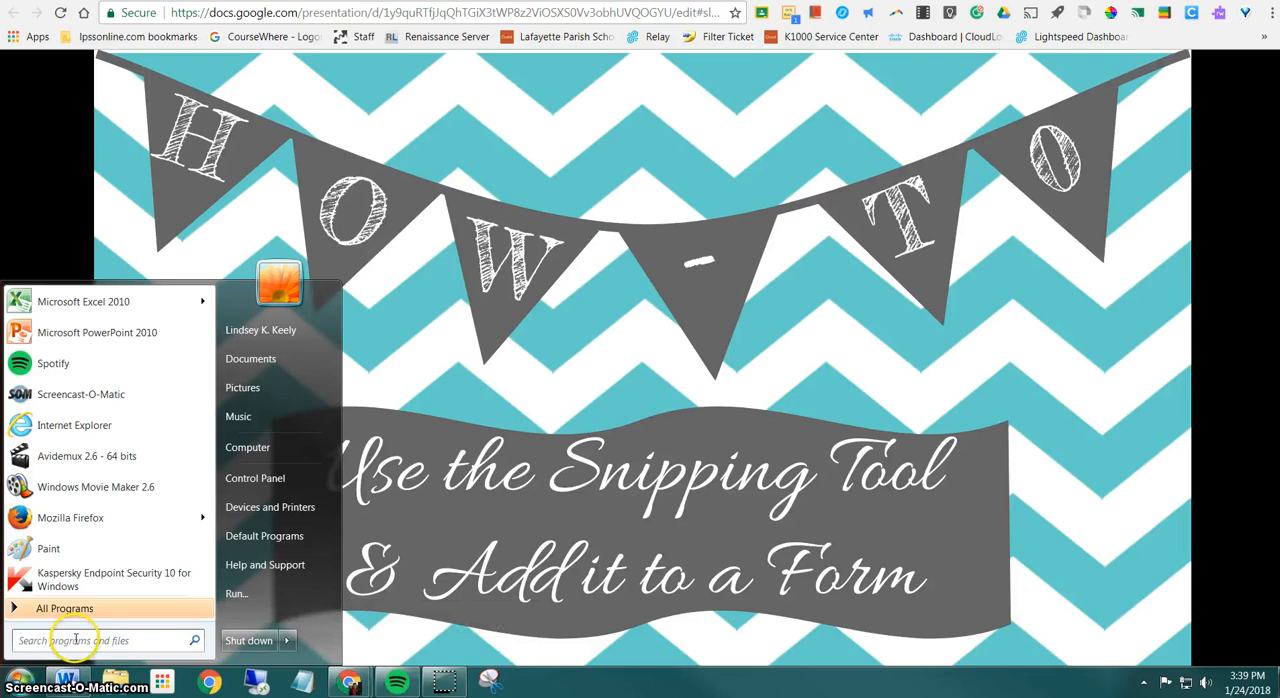
{"action": "type", "text": "snip"}
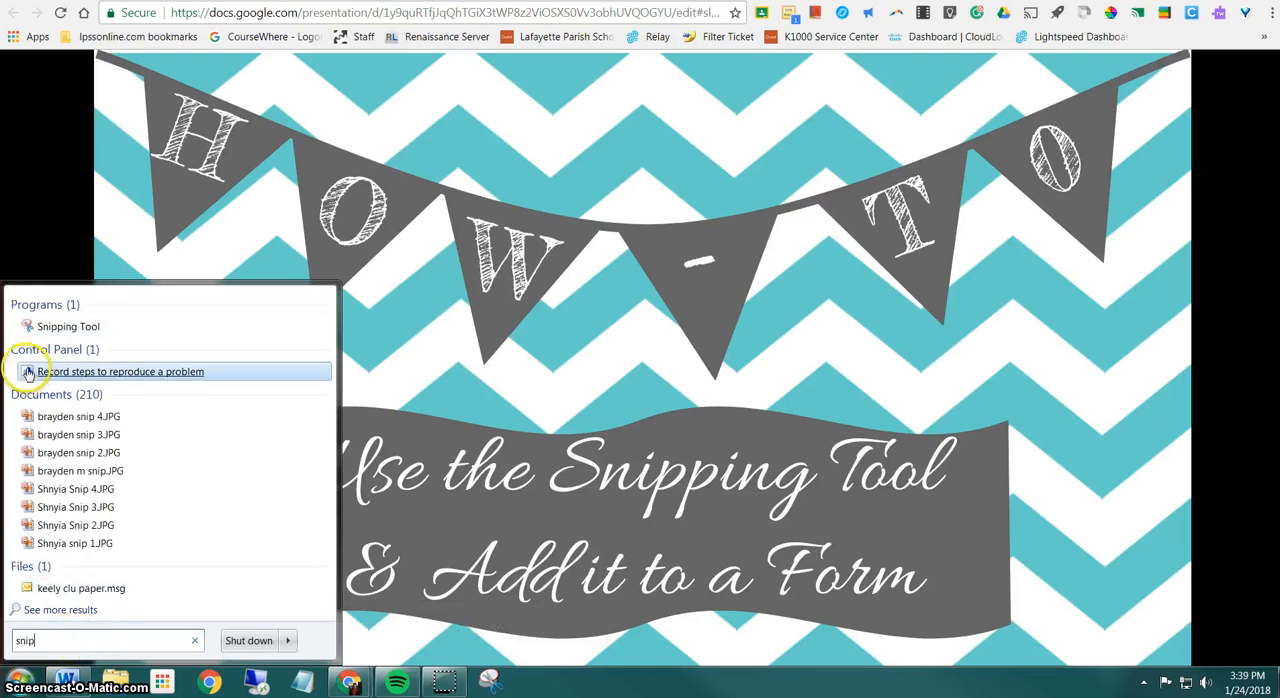
{"action": "mouse_move", "coordinate": [68, 326]}
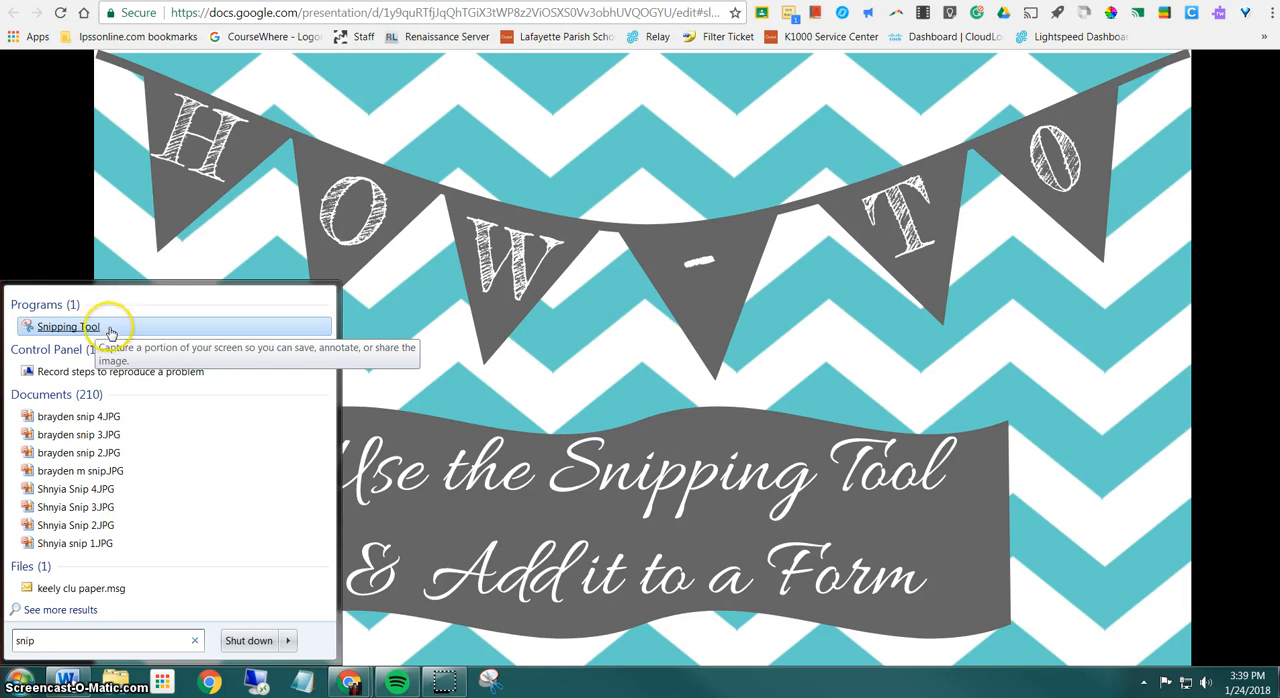
{"action": "right_click", "coordinate": [68, 326]}
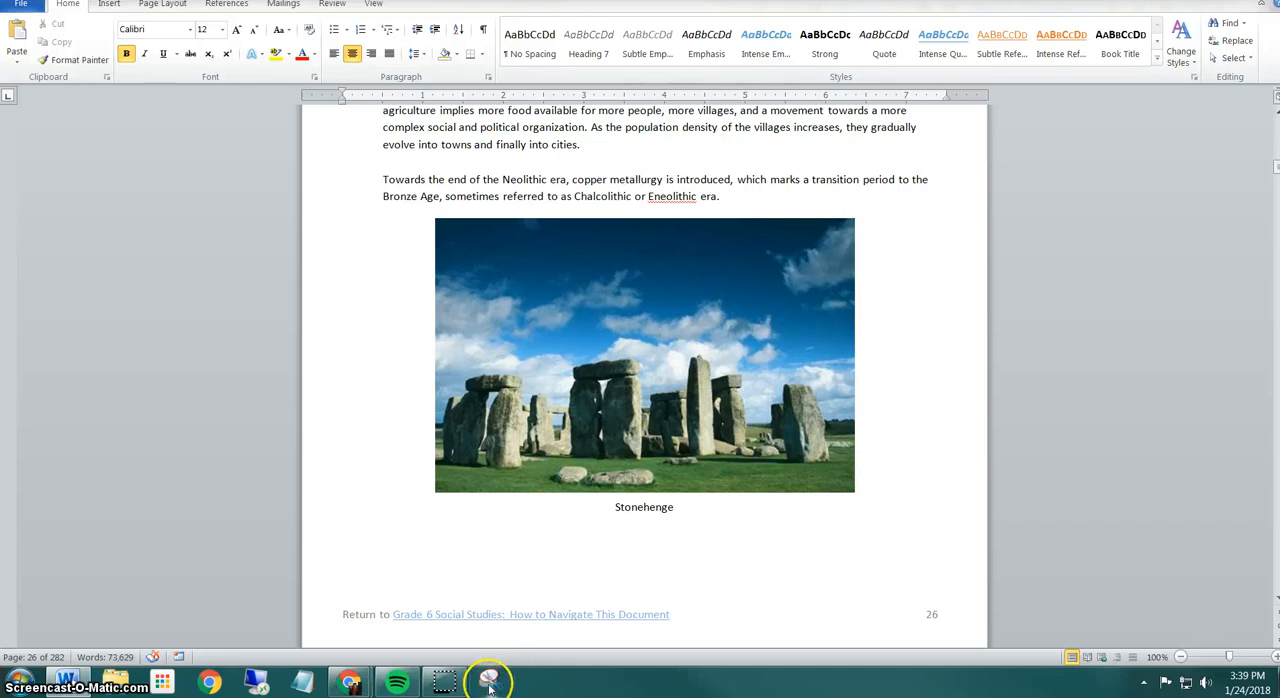
Capture a new rectangular snip around the Stonehenge photo and its caption.
{"action": "left_click", "coordinate": [488, 680]}
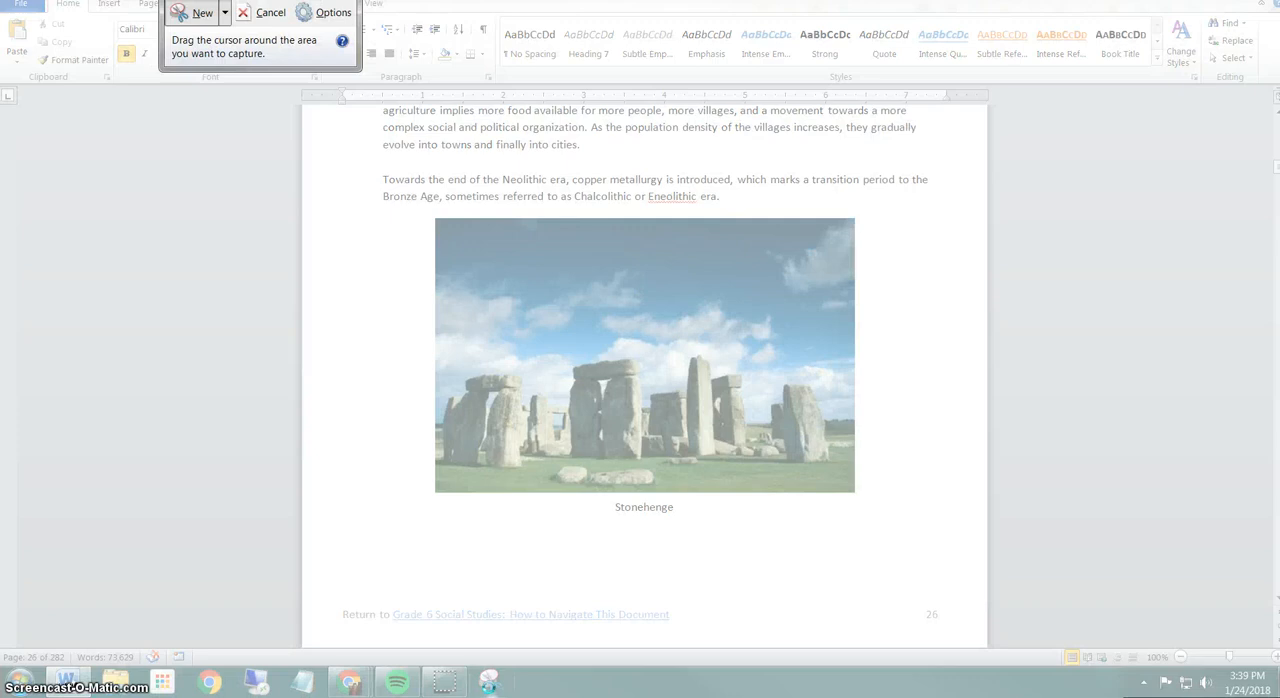
{"action": "mouse_move", "coordinate": [408, 244]}
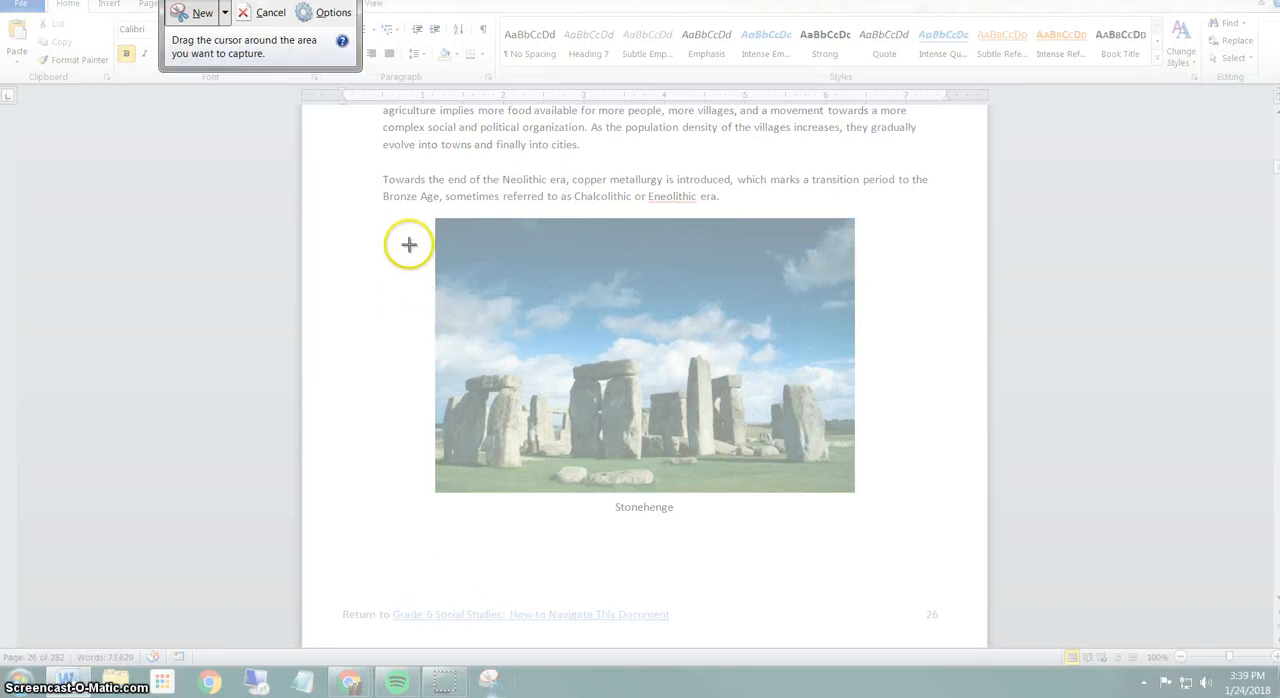
{"action": "mouse_move", "coordinate": [420, 212]}
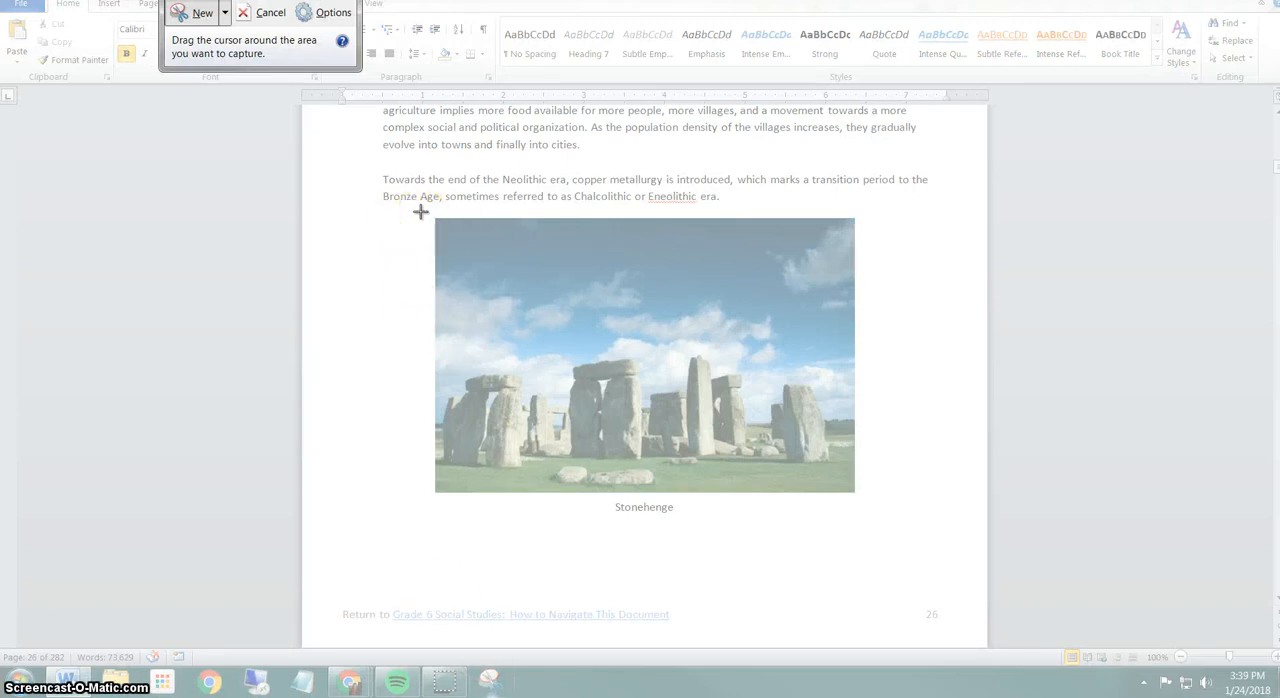
{"action": "left_click_drag", "start_coordinate": [420, 212], "coordinate": [508, 356]}
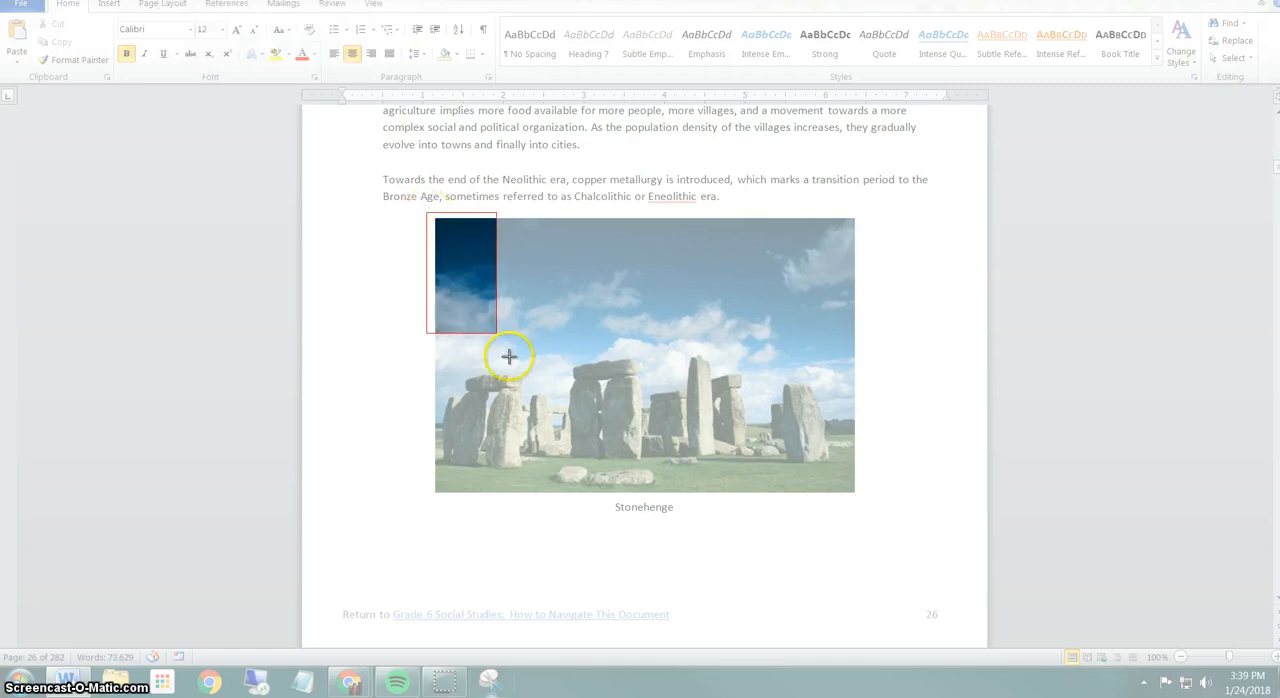
{"action": "left_click_drag", "start_coordinate": [508, 356], "coordinate": [874, 518]}
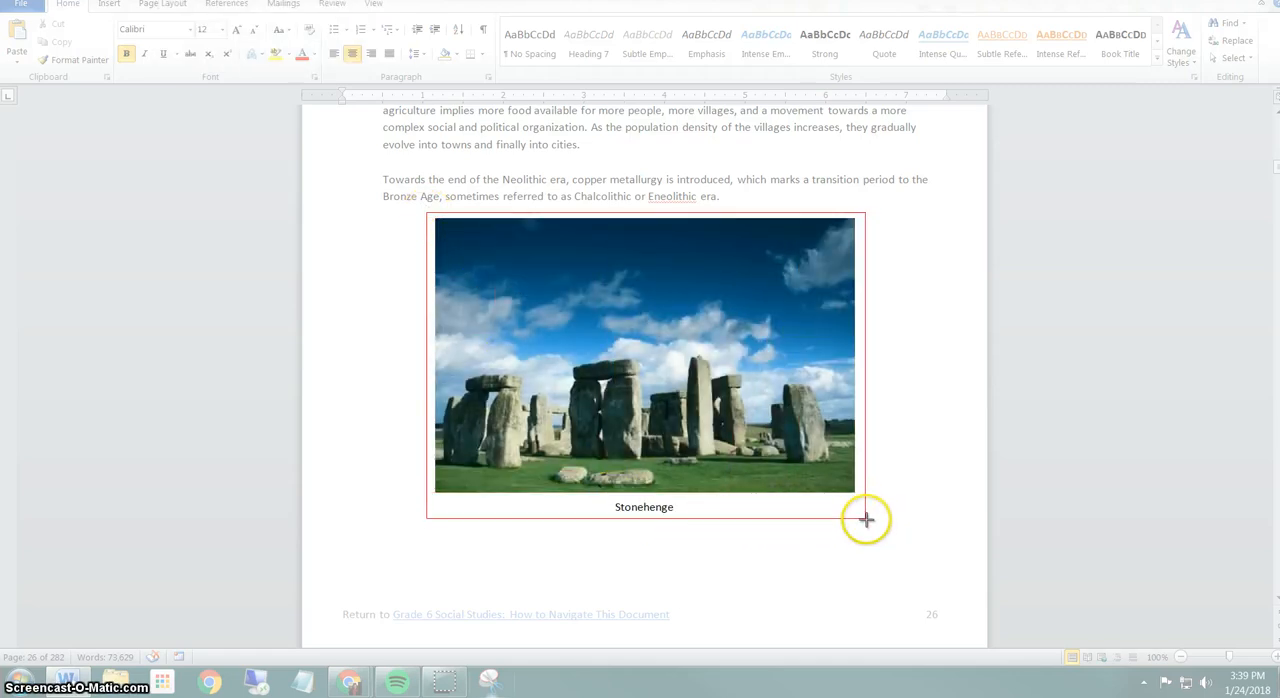
{"action": "left_click", "coordinate": [490, 680]}
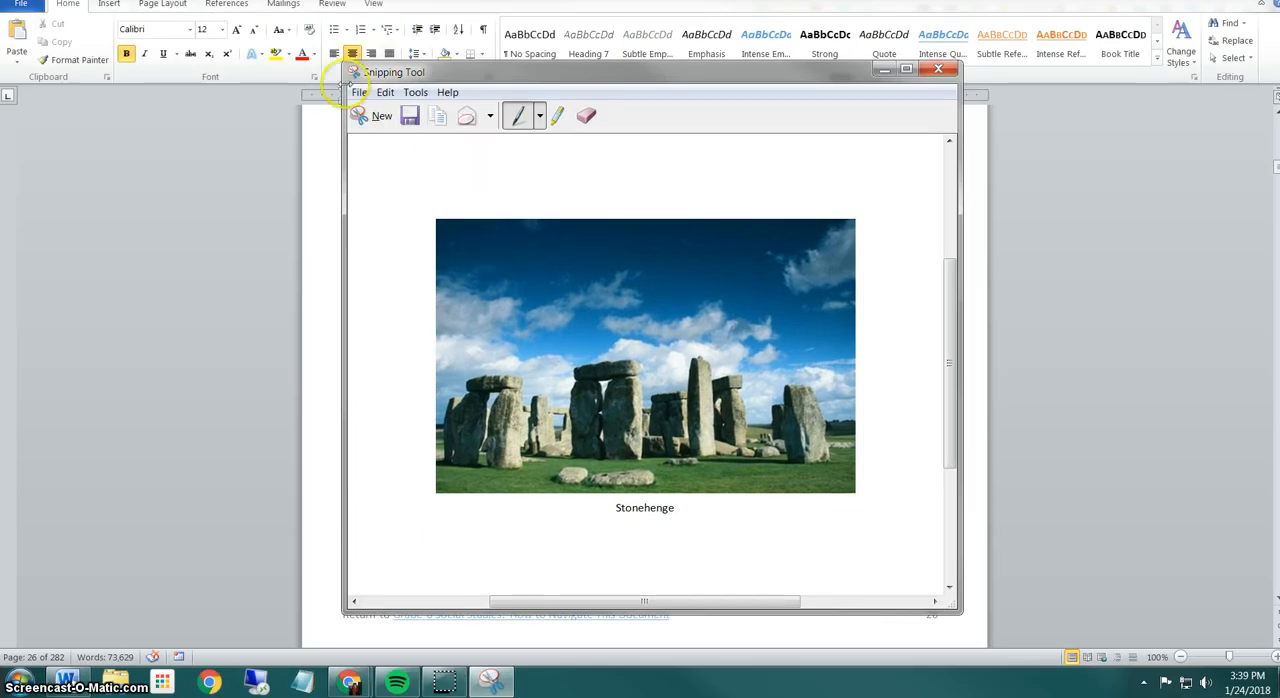
Look through the Snipping Tool's Edit and File menus for copy and save options.
{"action": "left_click", "coordinate": [384, 92]}
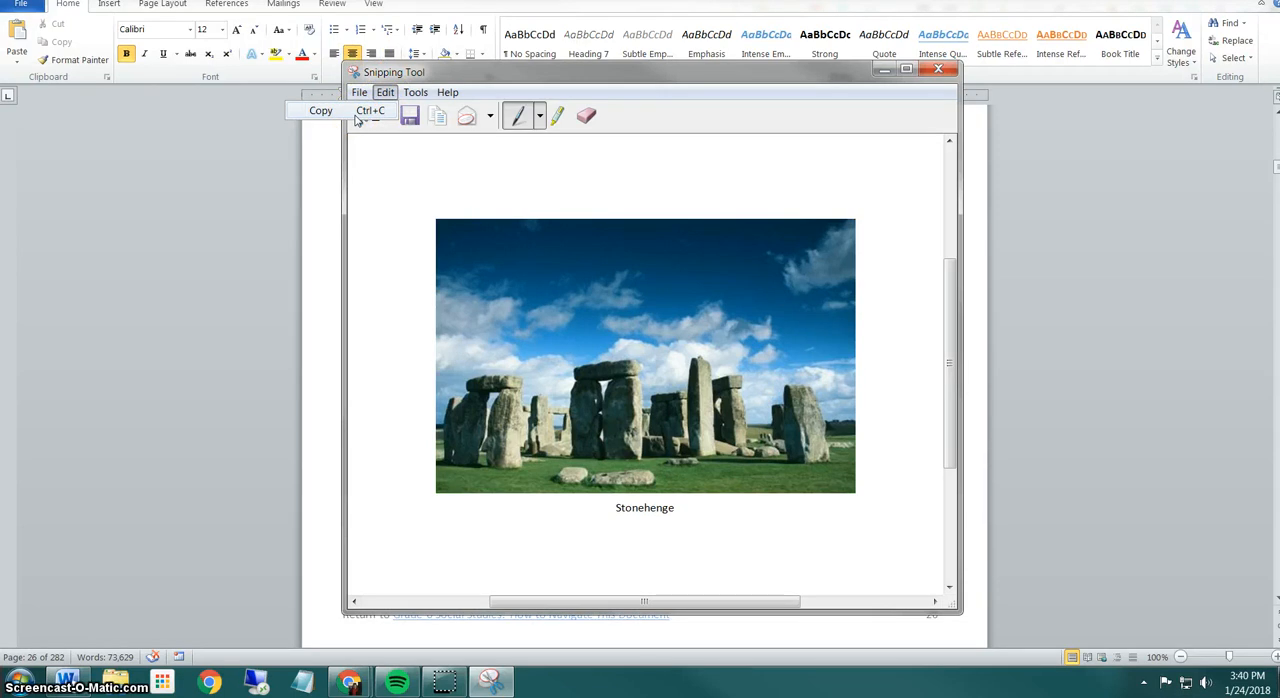
{"action": "left_click", "coordinate": [358, 92]}
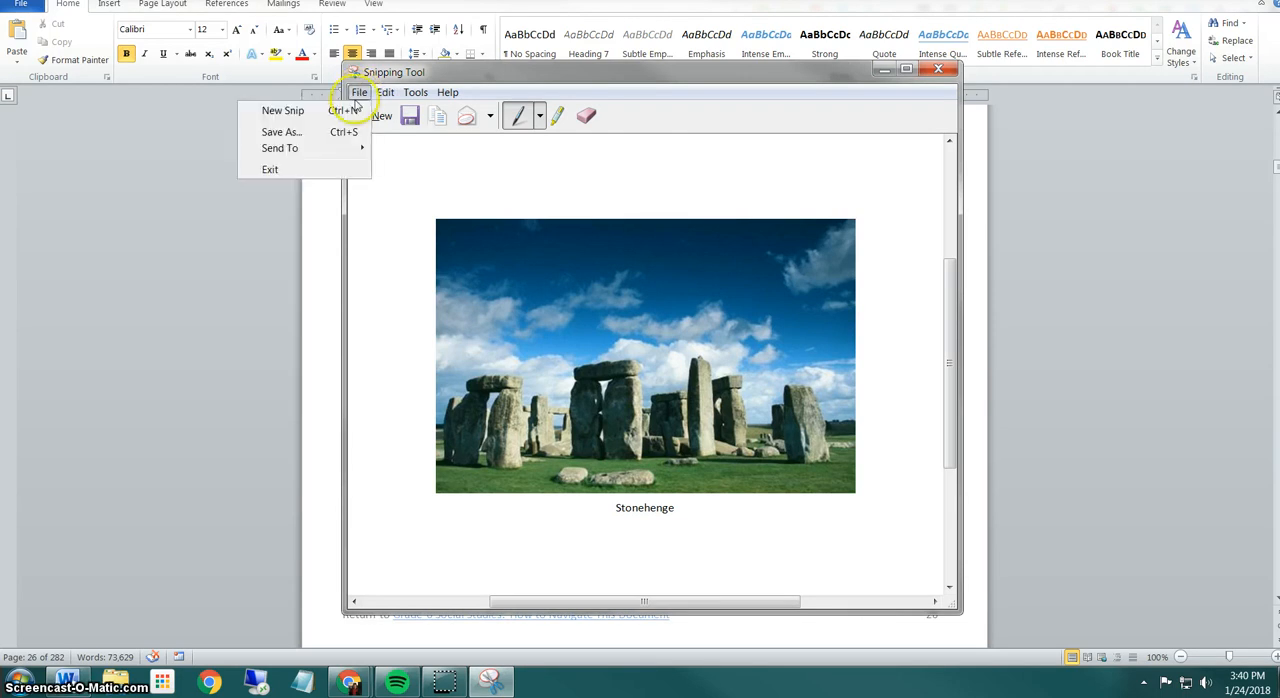
Save the snip as Stonehenge1 in the Practice folder and close the Snipping Tool.
{"action": "left_click", "coordinate": [280, 132]}
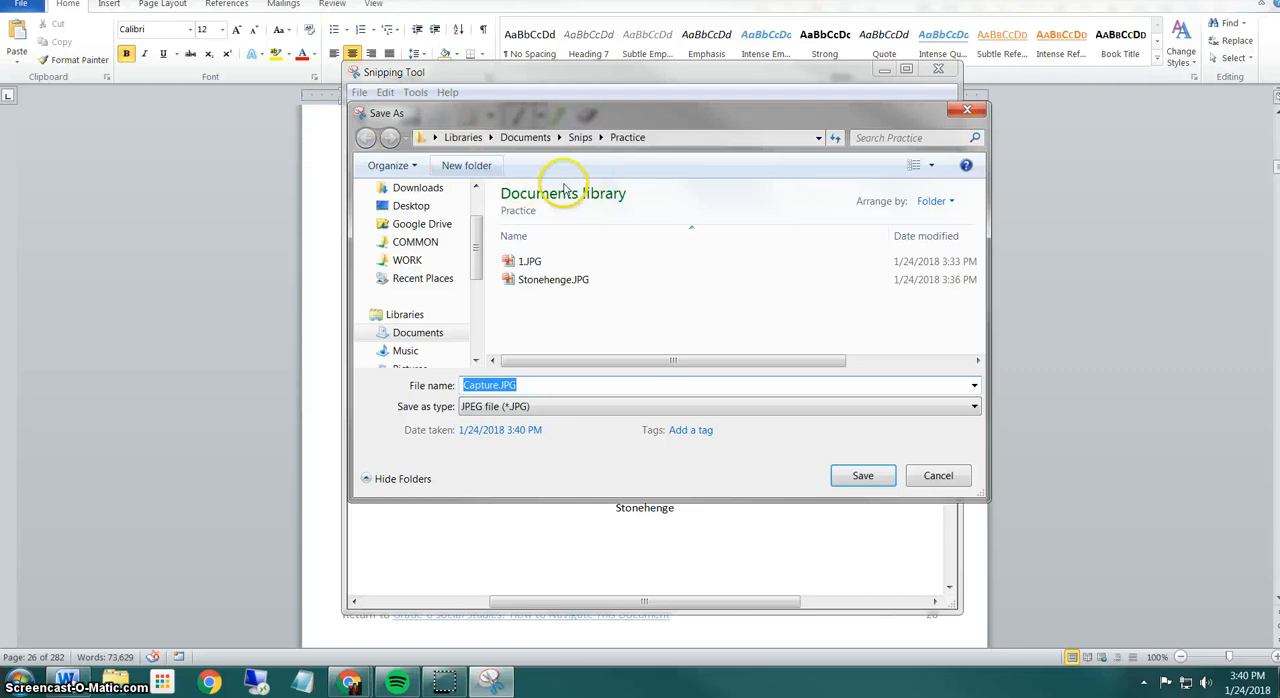
{"action": "type", "text": "S"}
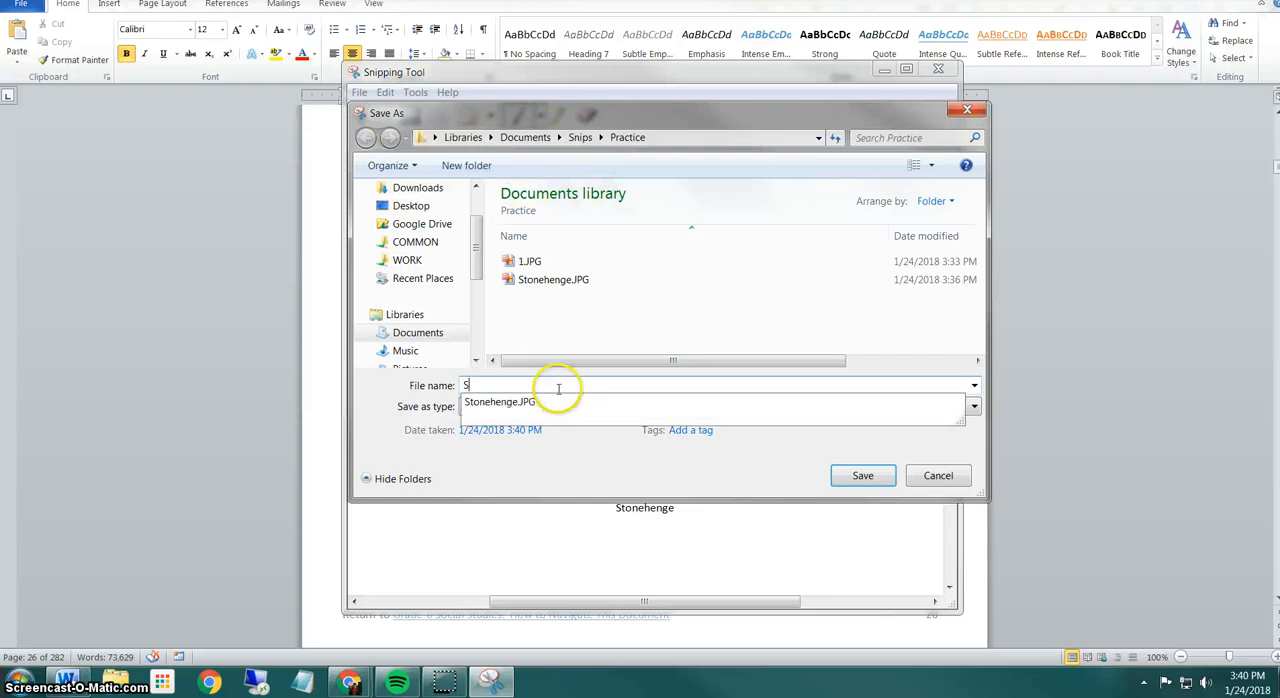
{"action": "type", "text": "tonehenge1"}
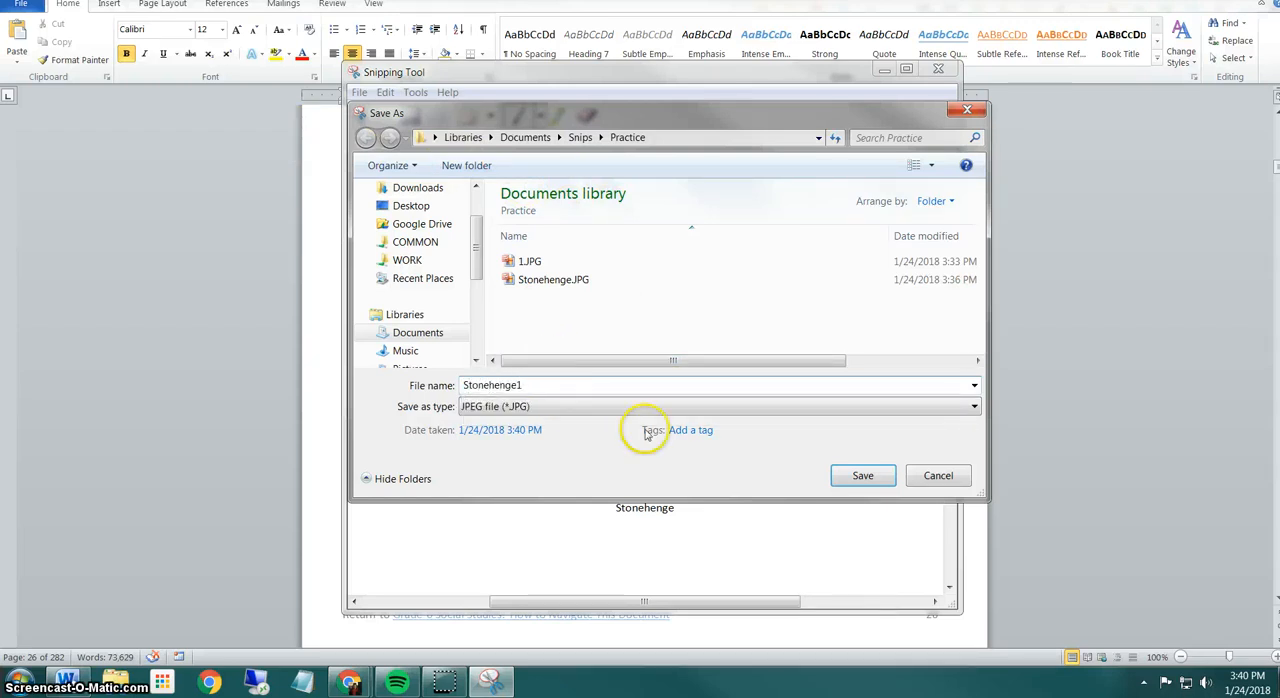
{"action": "left_click", "coordinate": [862, 476]}
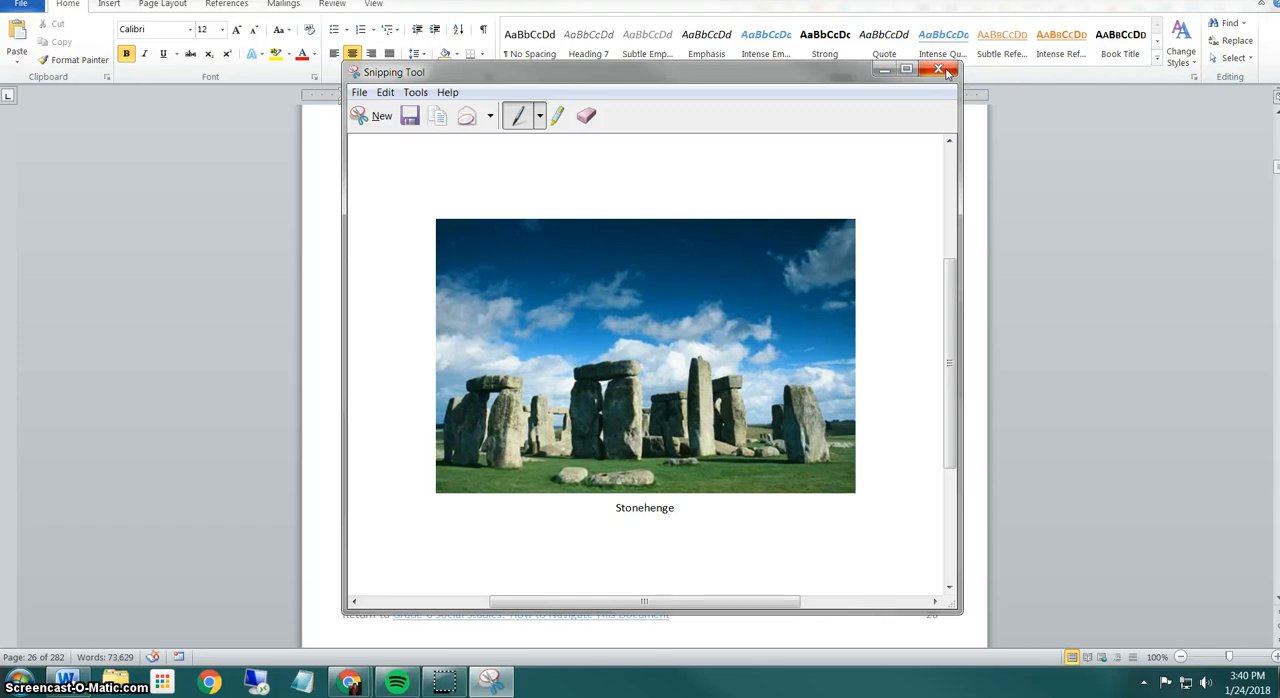
{"action": "left_click", "coordinate": [940, 68]}
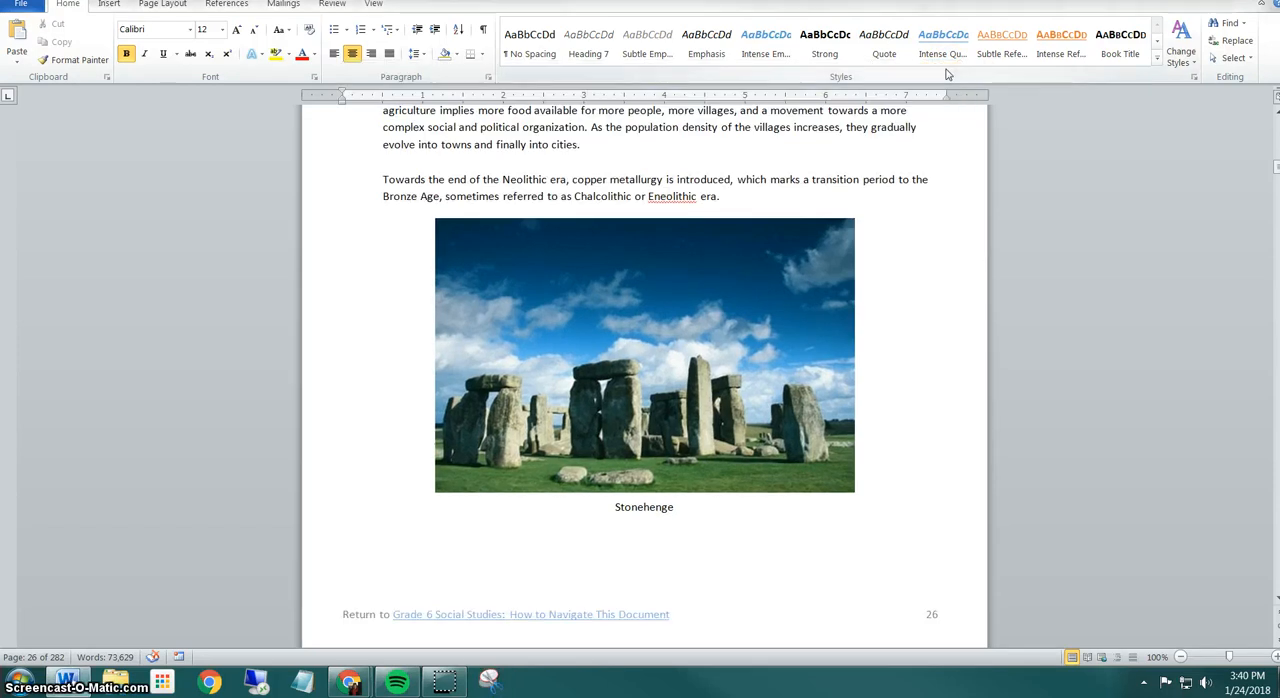
{"action": "mouse_move", "coordinate": [760, 280]}
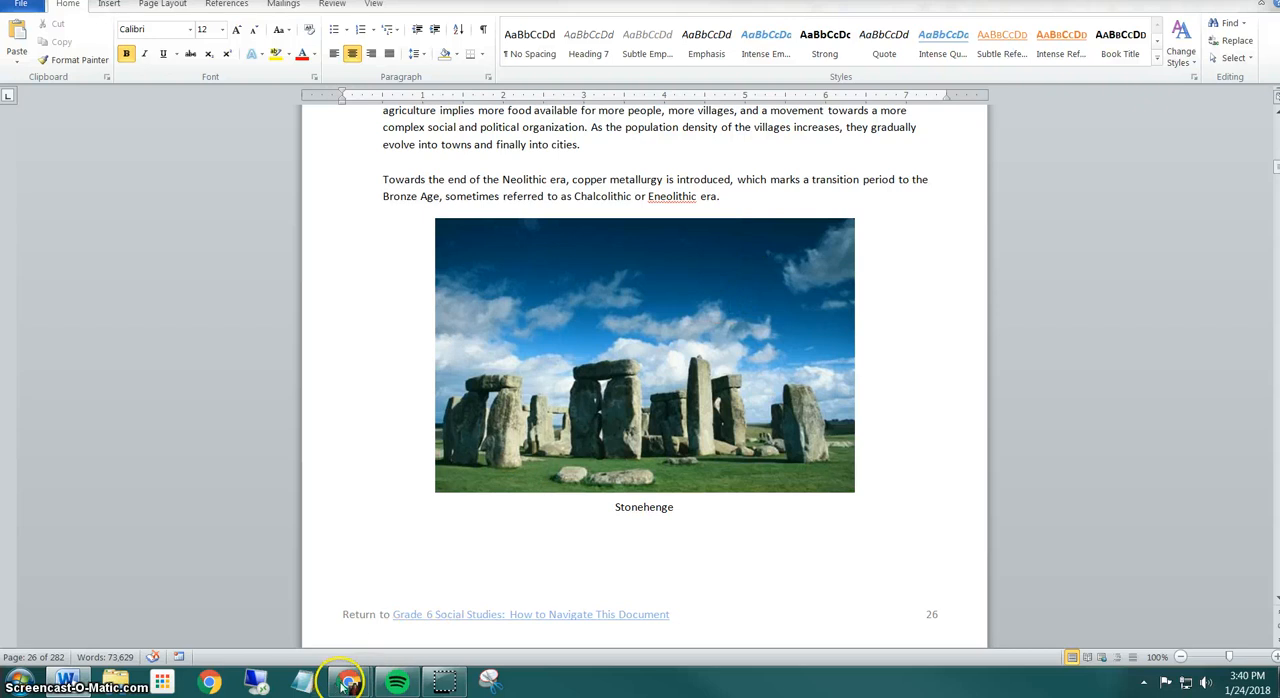
Switch to the Social Studies Bell Ringer form in Chrome and scroll past the Period question.
{"action": "left_click", "coordinate": [208, 682]}
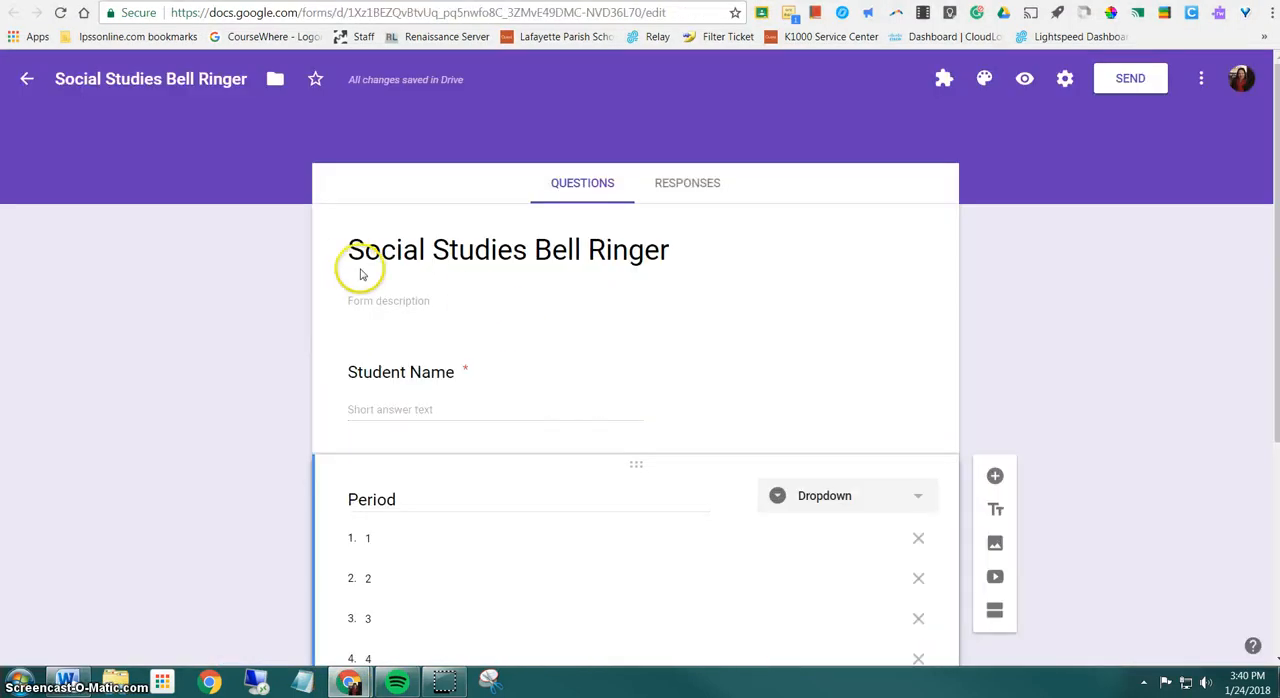
{"action": "scroll", "scroll_direction": "down", "scroll_amount": 3}
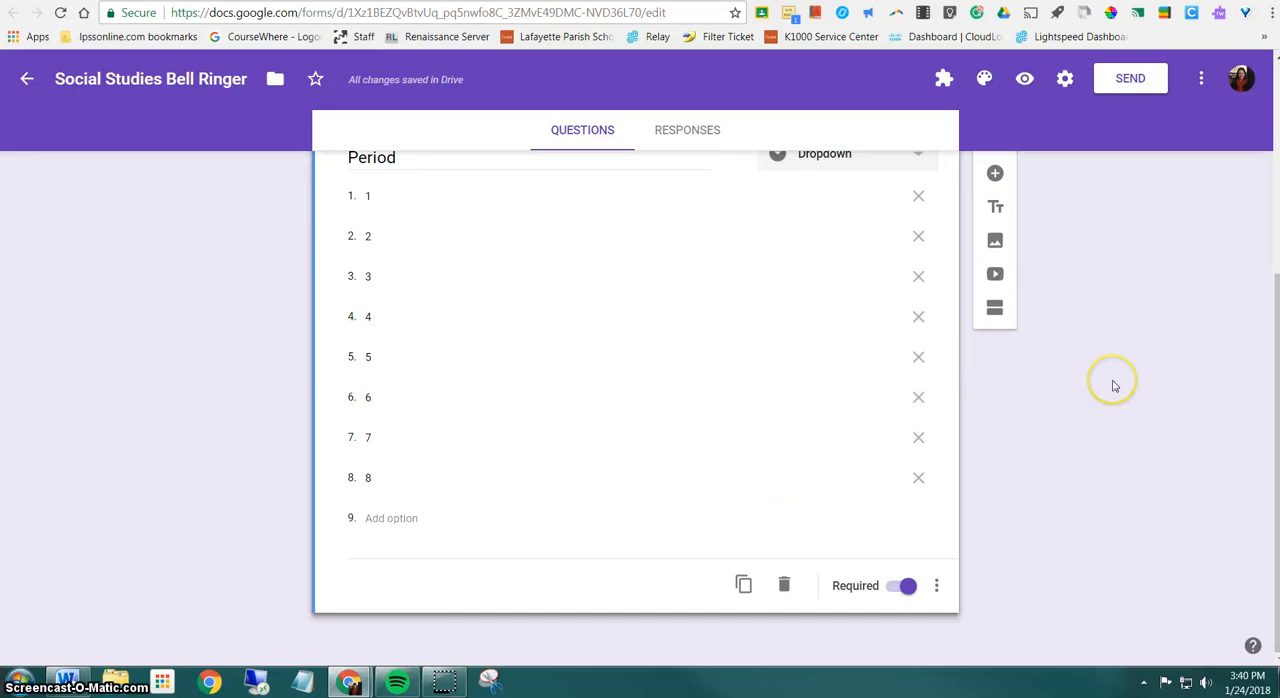
{"action": "mouse_move", "coordinate": [1116, 388]}
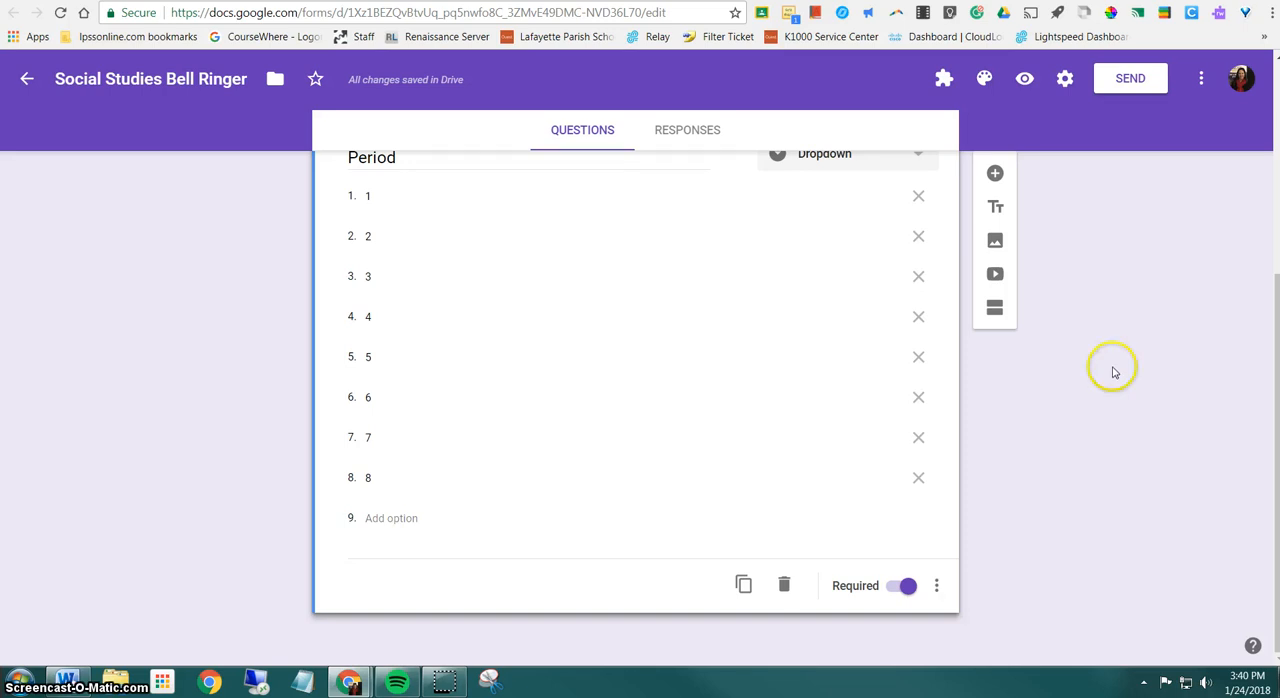
{"action": "mouse_move", "coordinate": [1084, 324]}
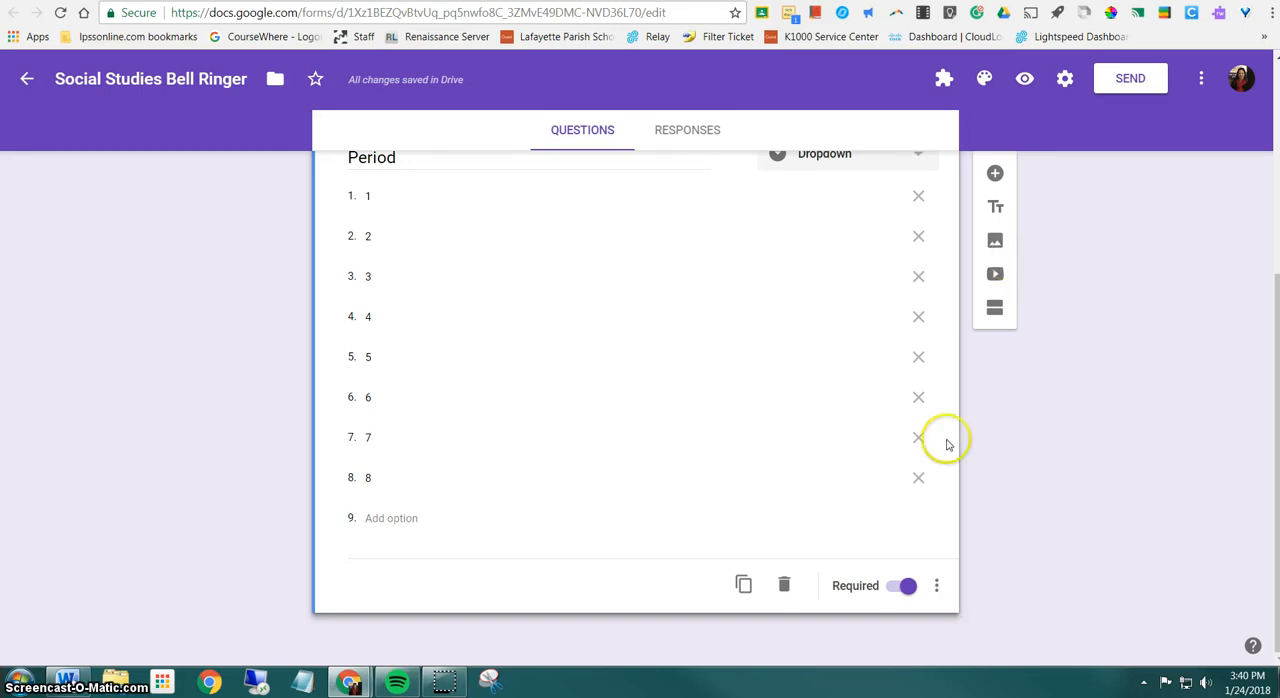
{"action": "mouse_move", "coordinate": [996, 208]}
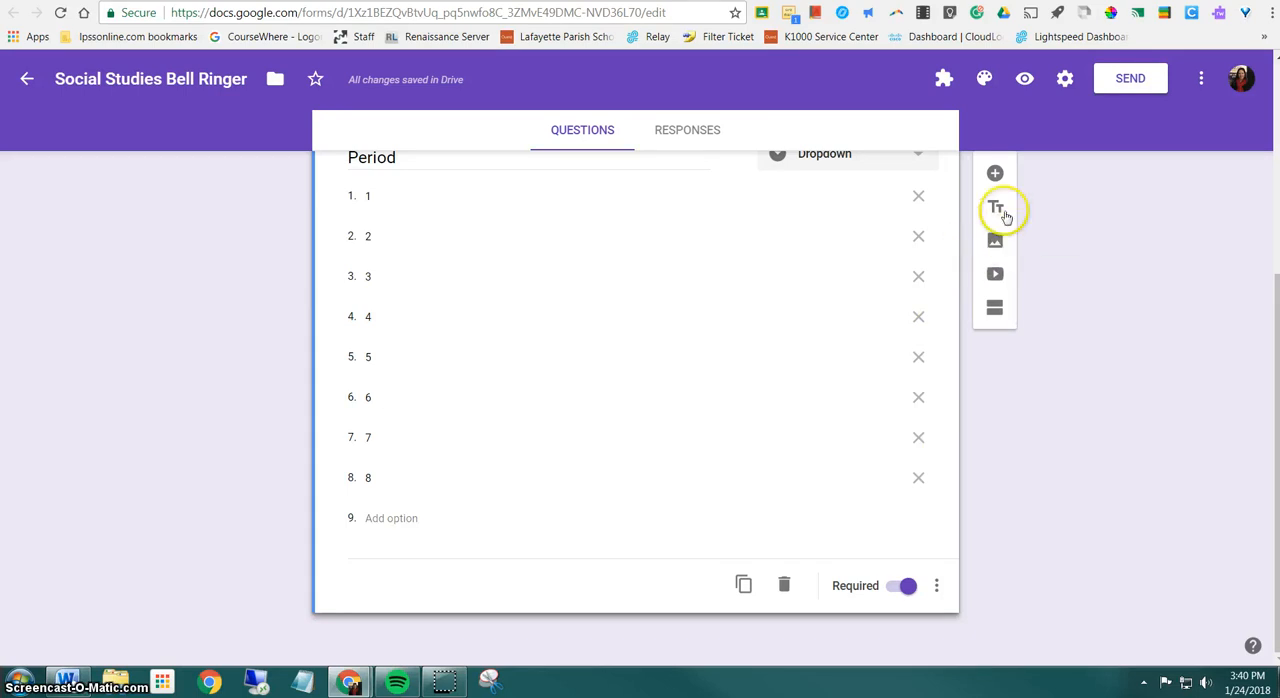
{"action": "mouse_move", "coordinate": [996, 240]}
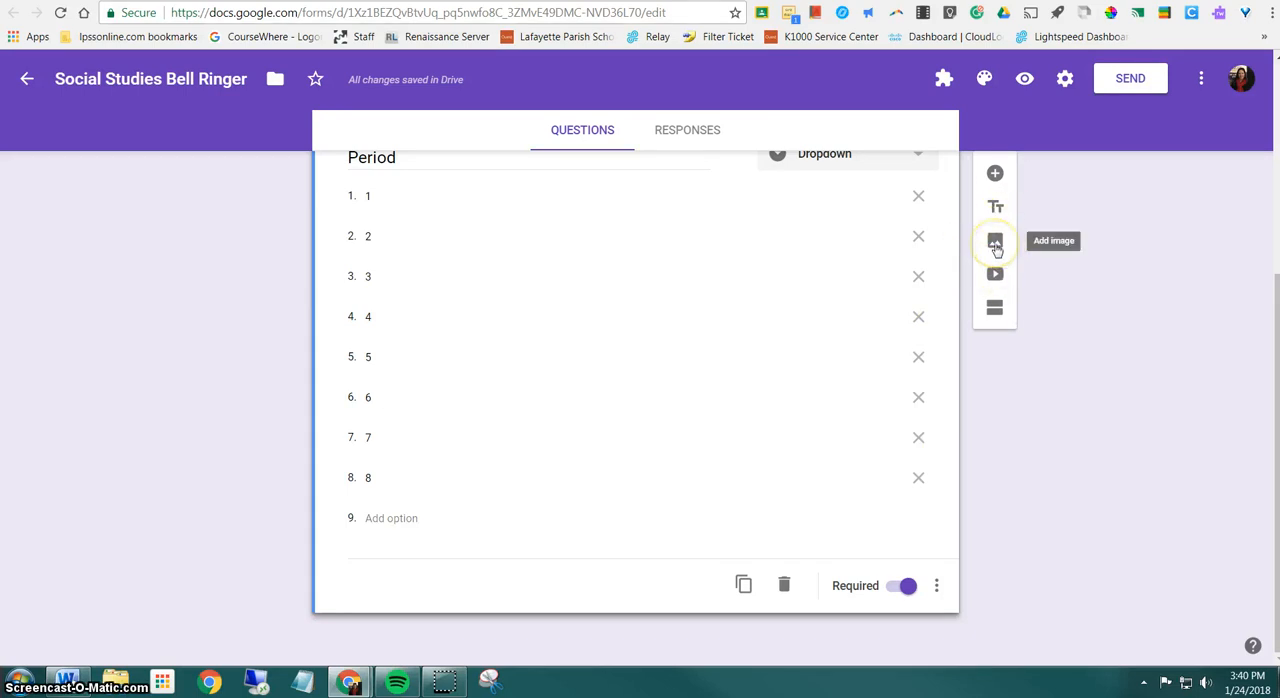
Add an image item to the form, uploading Stonehenge1.JPG from the Practice folder.
{"action": "left_click", "coordinate": [994, 240]}
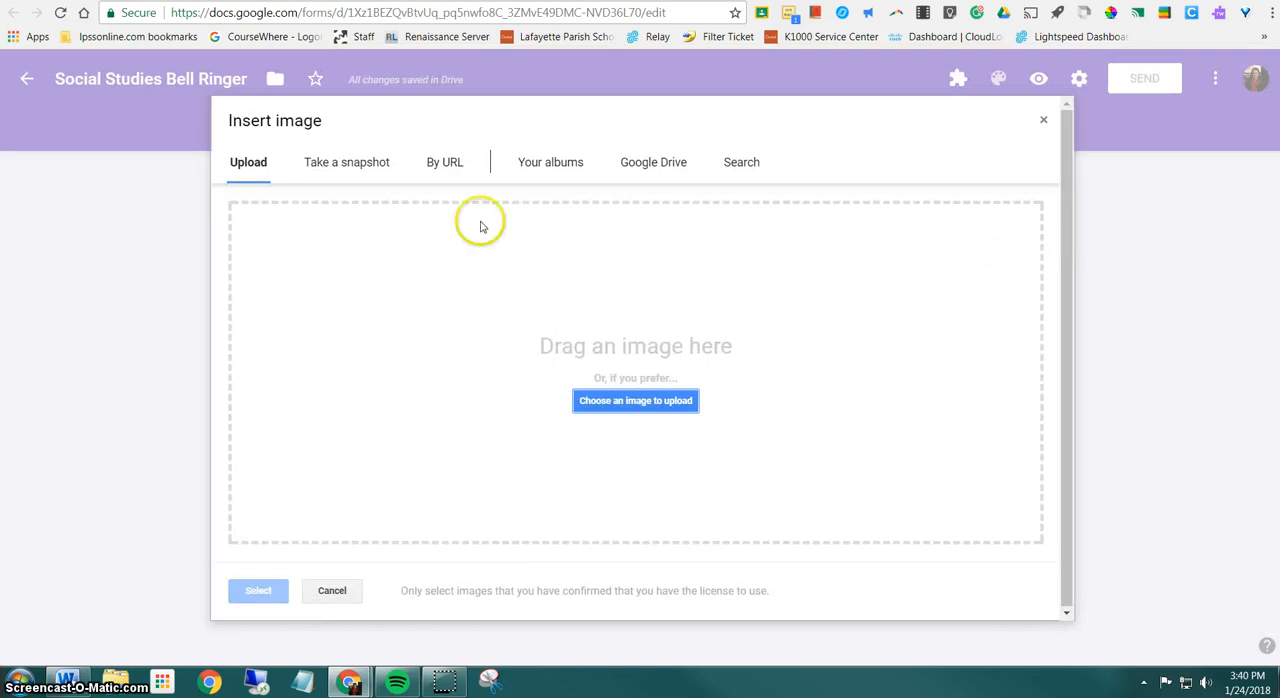
{"action": "mouse_move", "coordinate": [404, 170]}
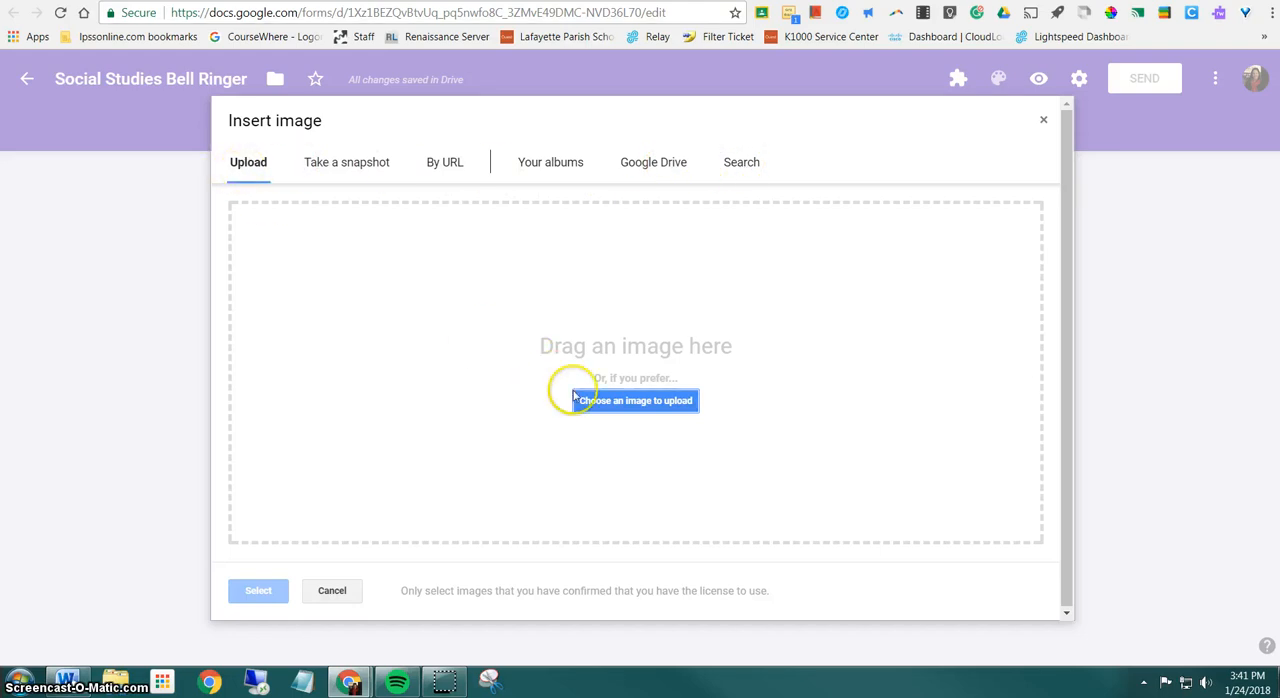
{"action": "left_click", "coordinate": [636, 400]}
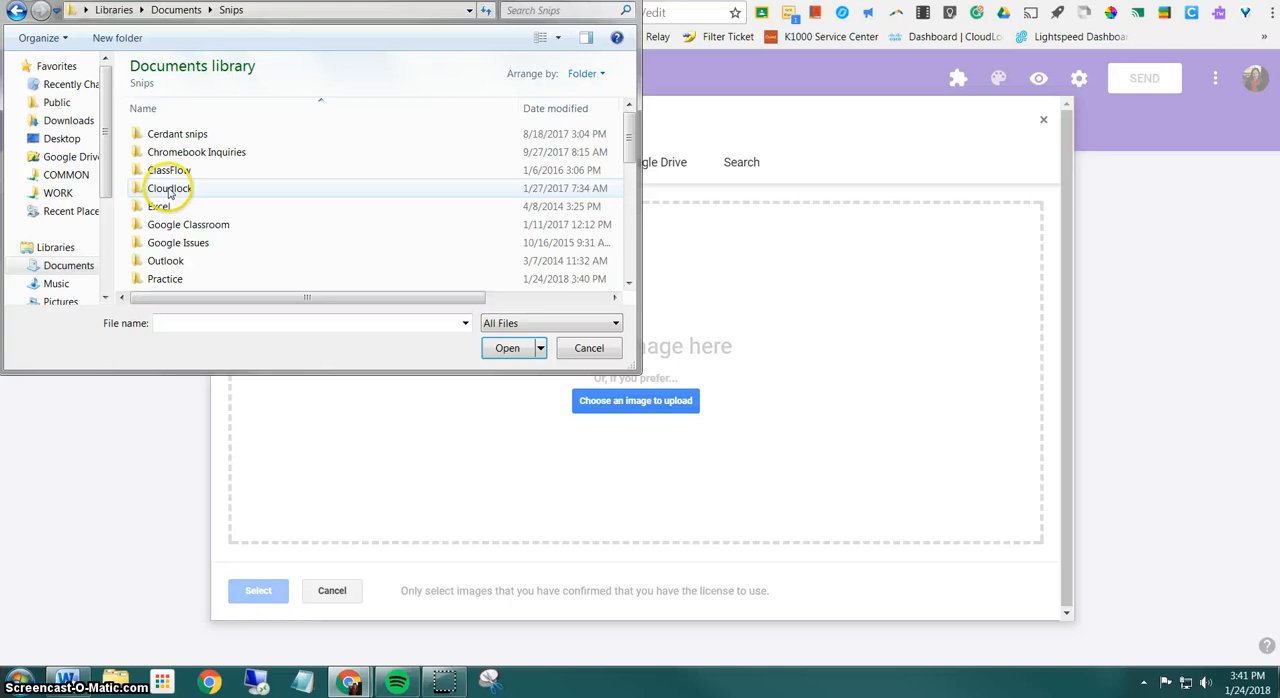
{"action": "double_click", "coordinate": [164, 278]}
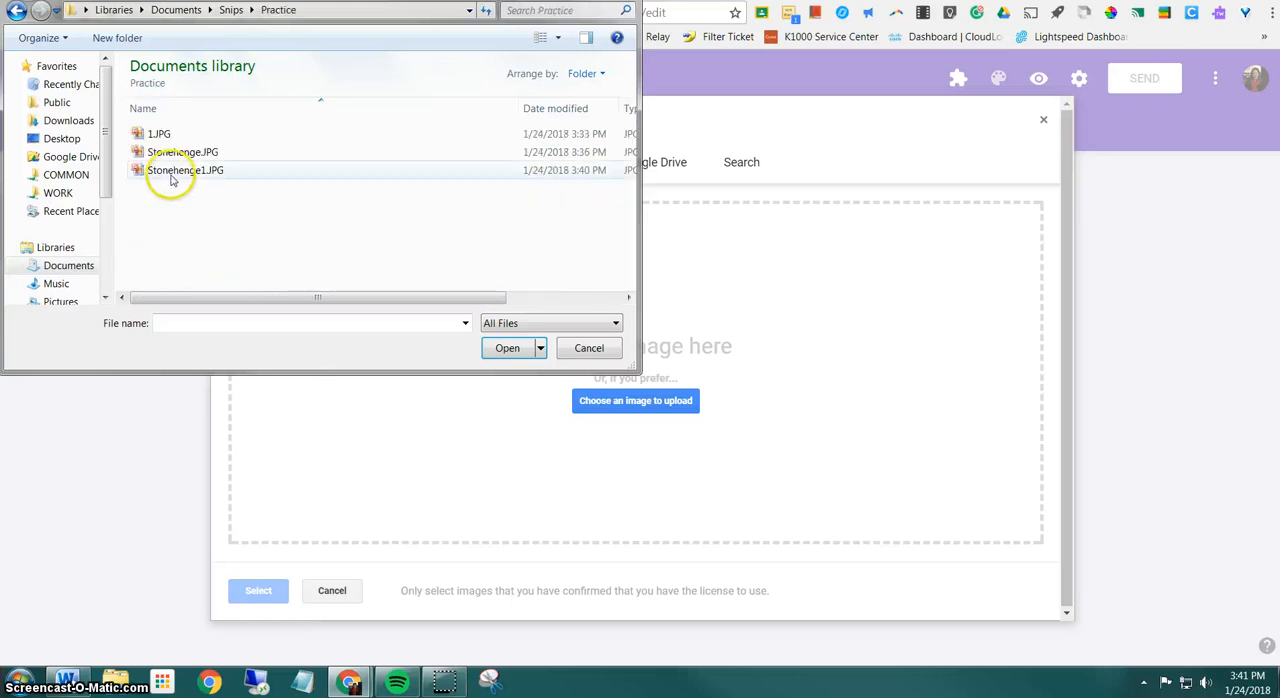
{"action": "left_click", "coordinate": [184, 170]}
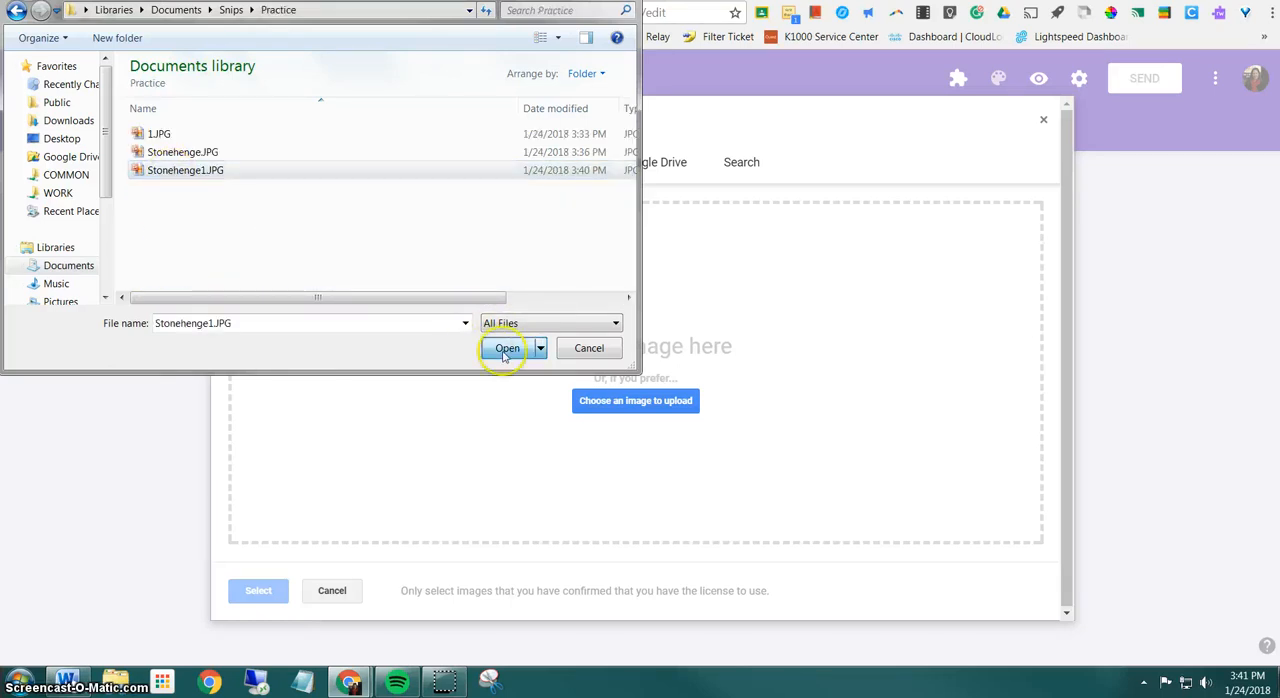
{"action": "left_click", "coordinate": [508, 348]}
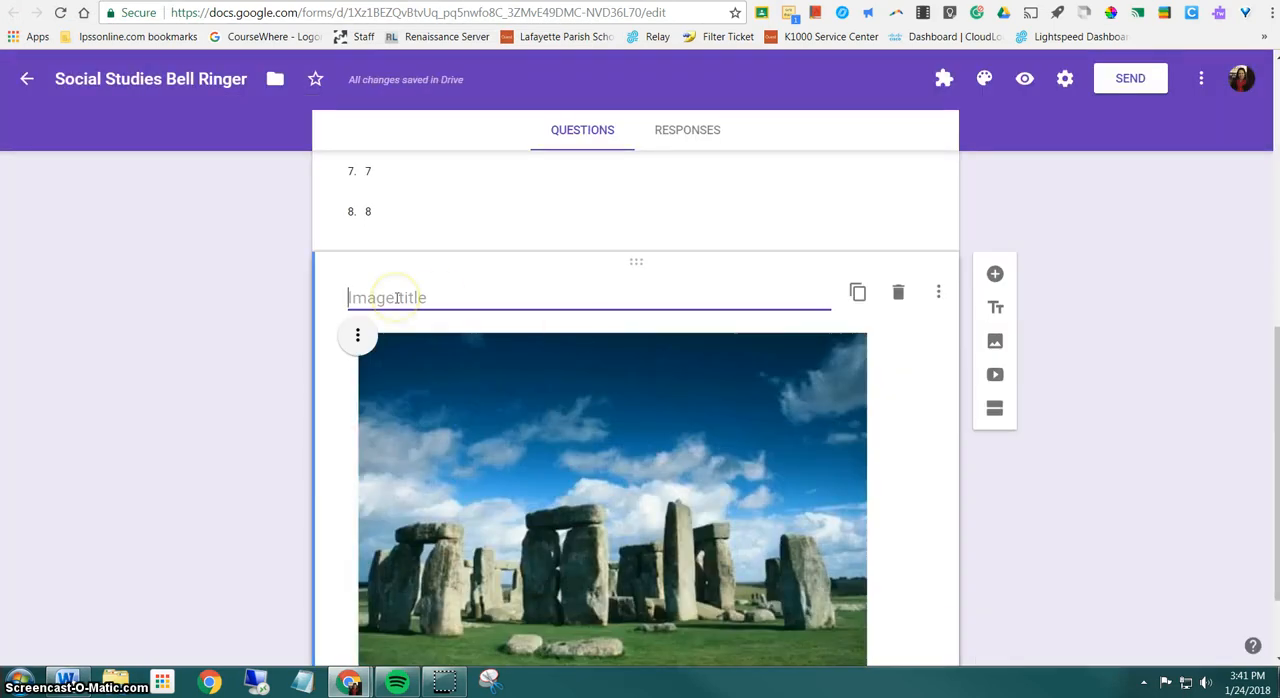
Title the image item 'Stonehenge', correcting the typo along the way.
{"action": "type", "text": "Stonge"}
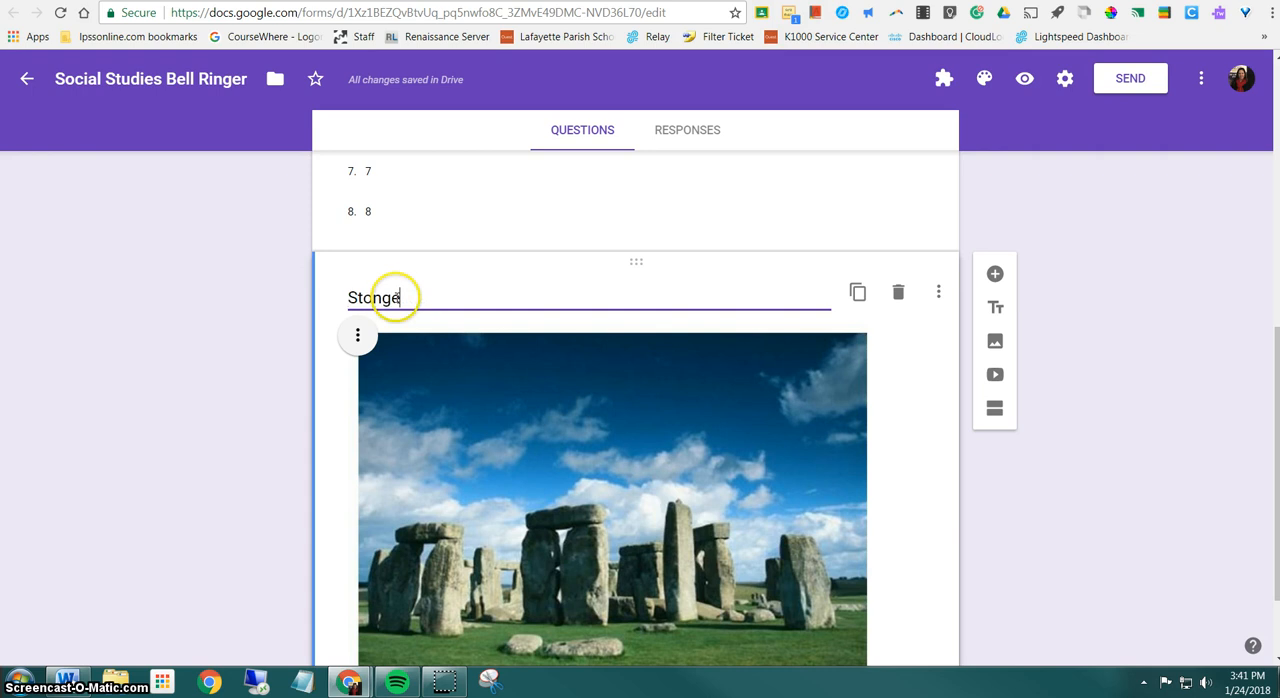
{"action": "key", "text": "Backspace"}
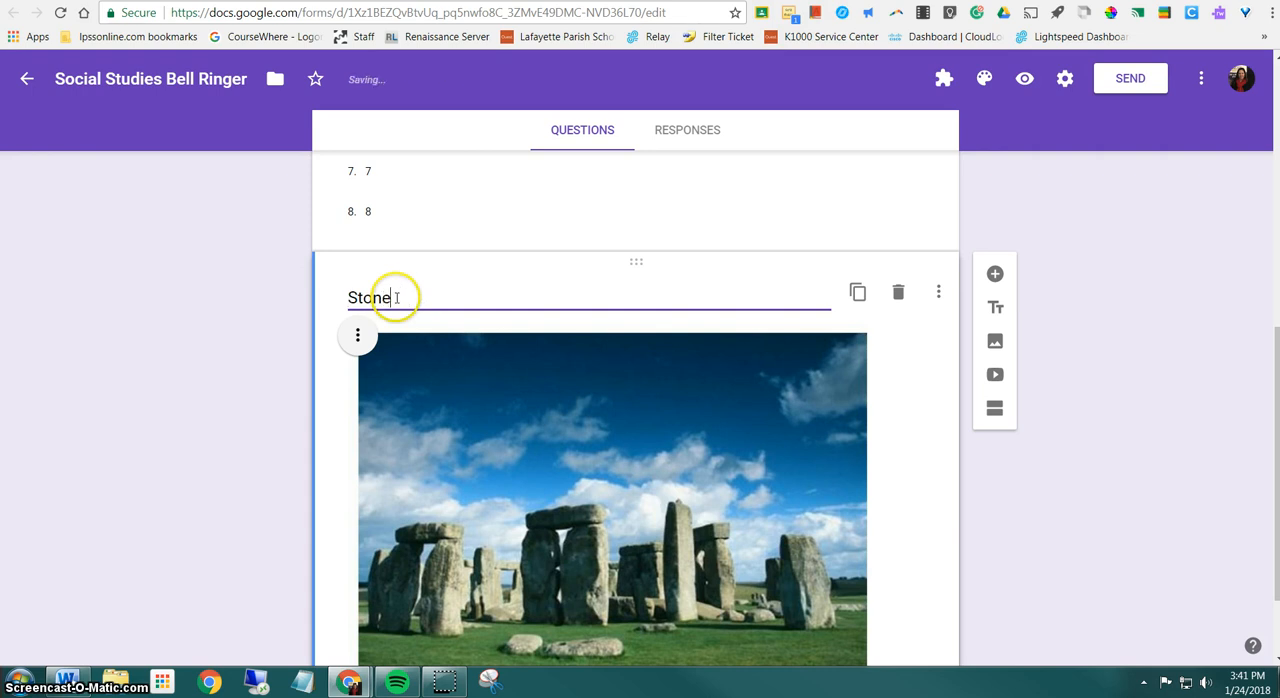
{"action": "type", "text": "henge"}
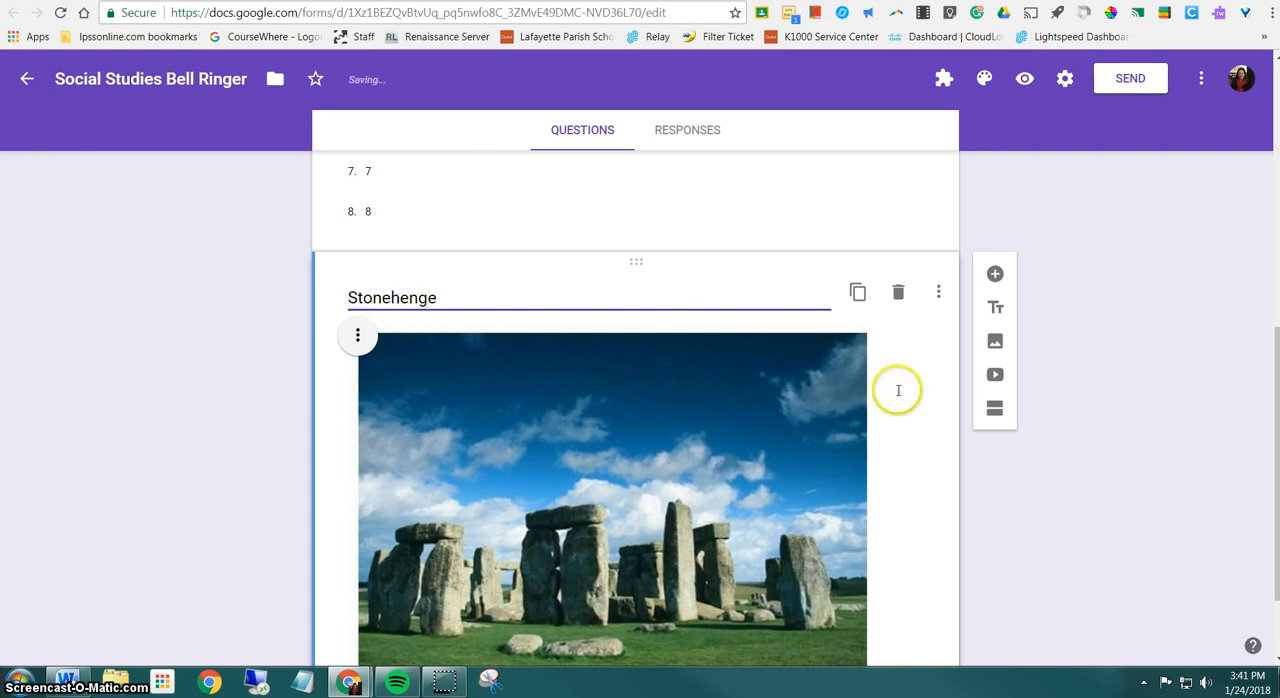
{"action": "scroll", "scroll_direction": "down", "scroll_amount": 3}
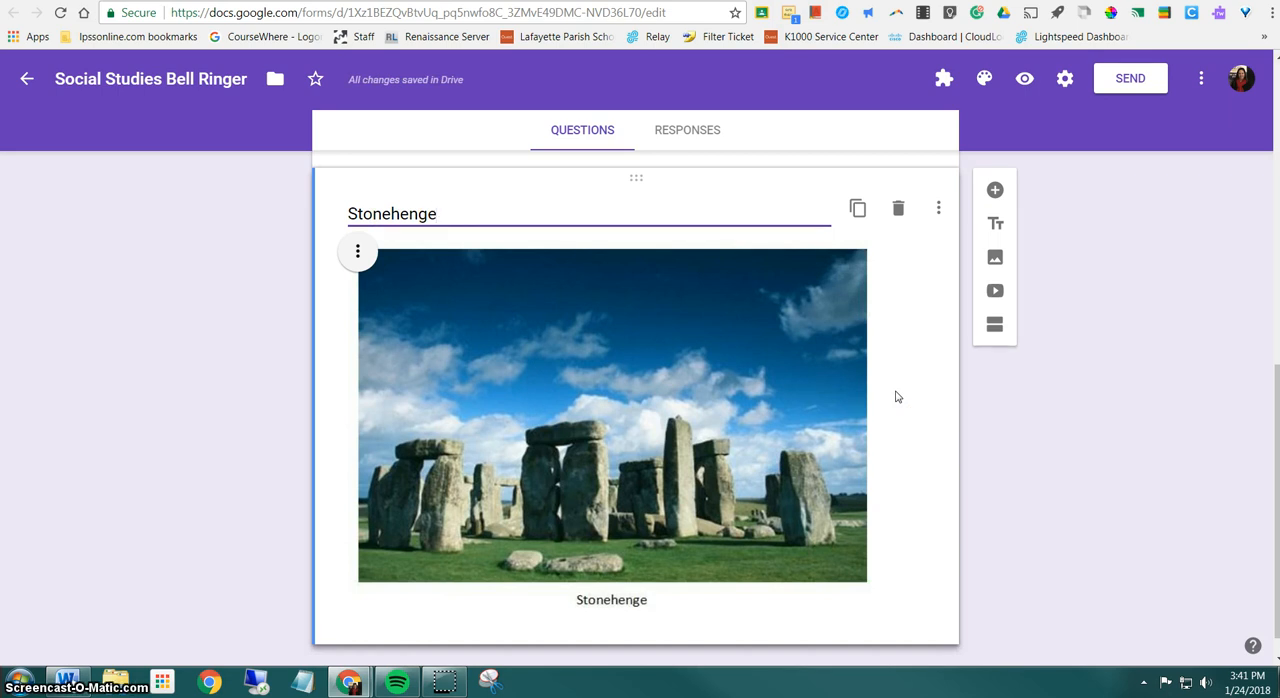
{"action": "mouse_move", "coordinate": [994, 190]}
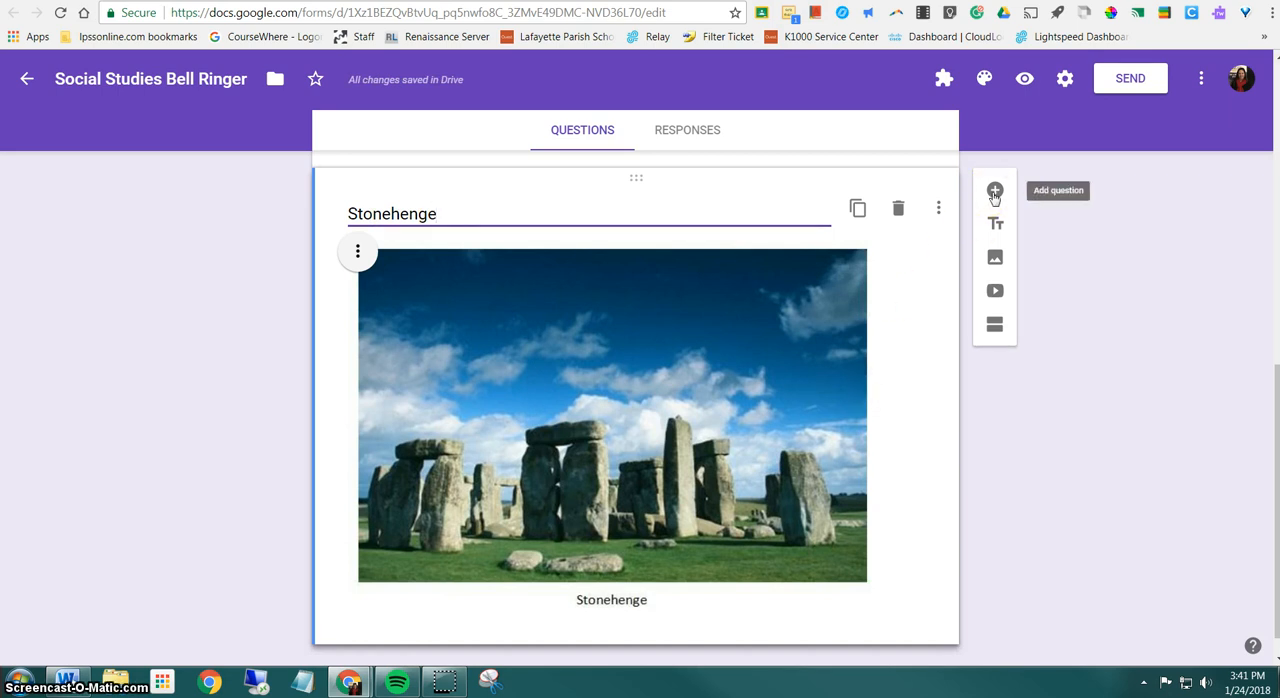
{"action": "left_click", "coordinate": [994, 192]}
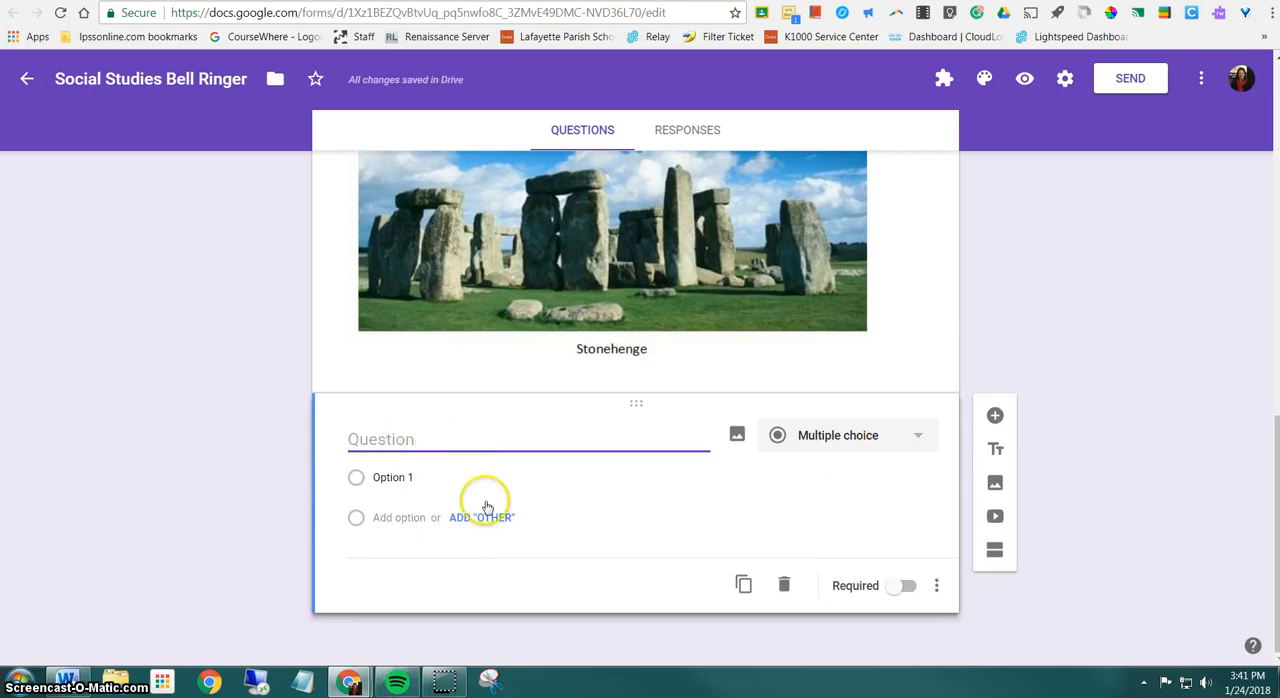
{"action": "mouse_move", "coordinate": [650, 510]}
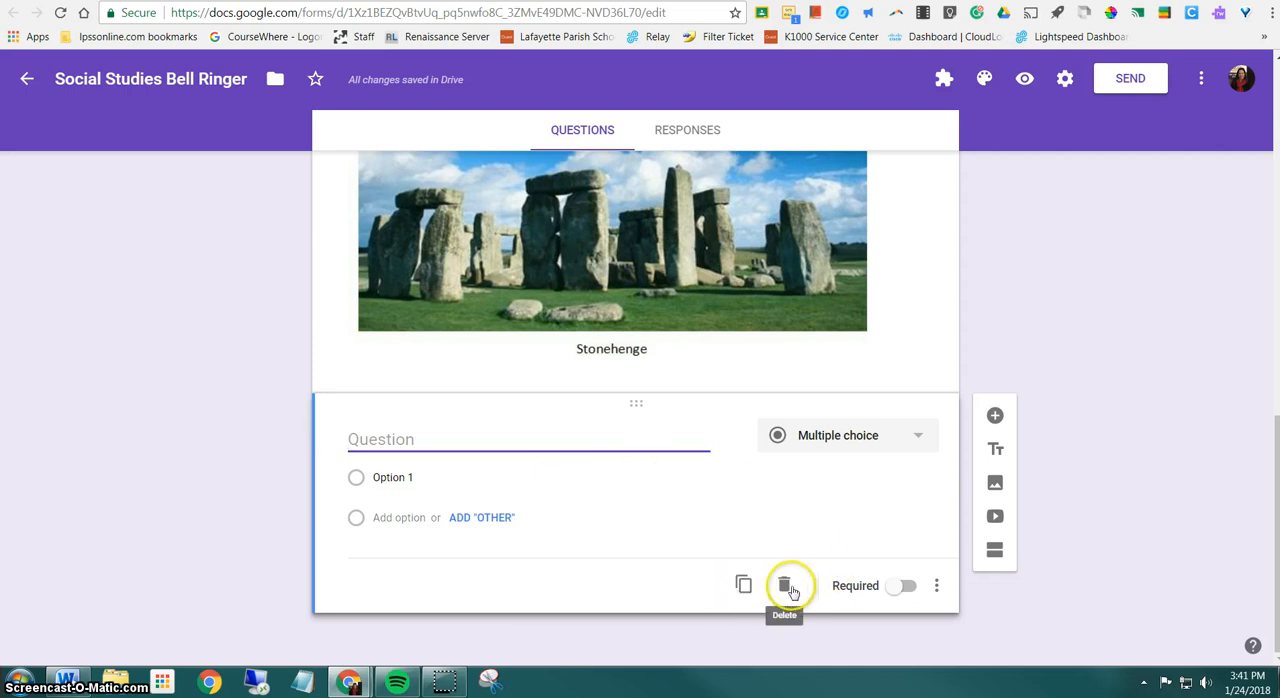
{"action": "left_click", "coordinate": [784, 584]}
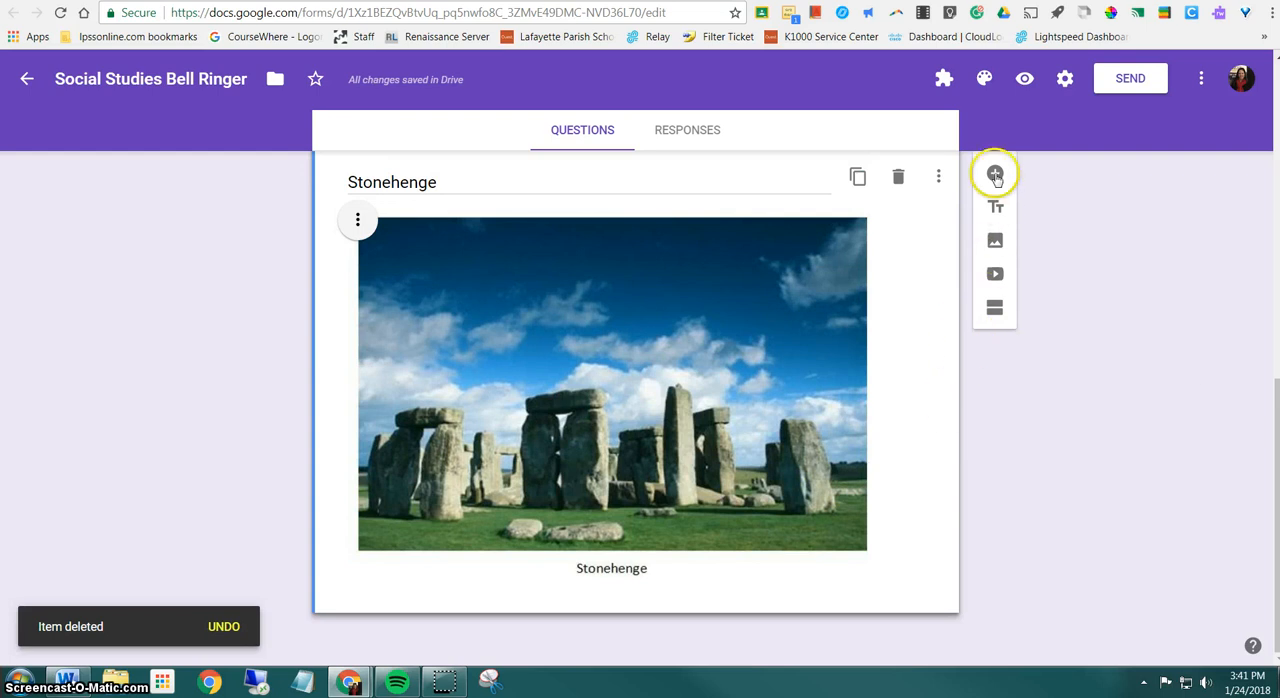
{"action": "mouse_move", "coordinate": [996, 172]}
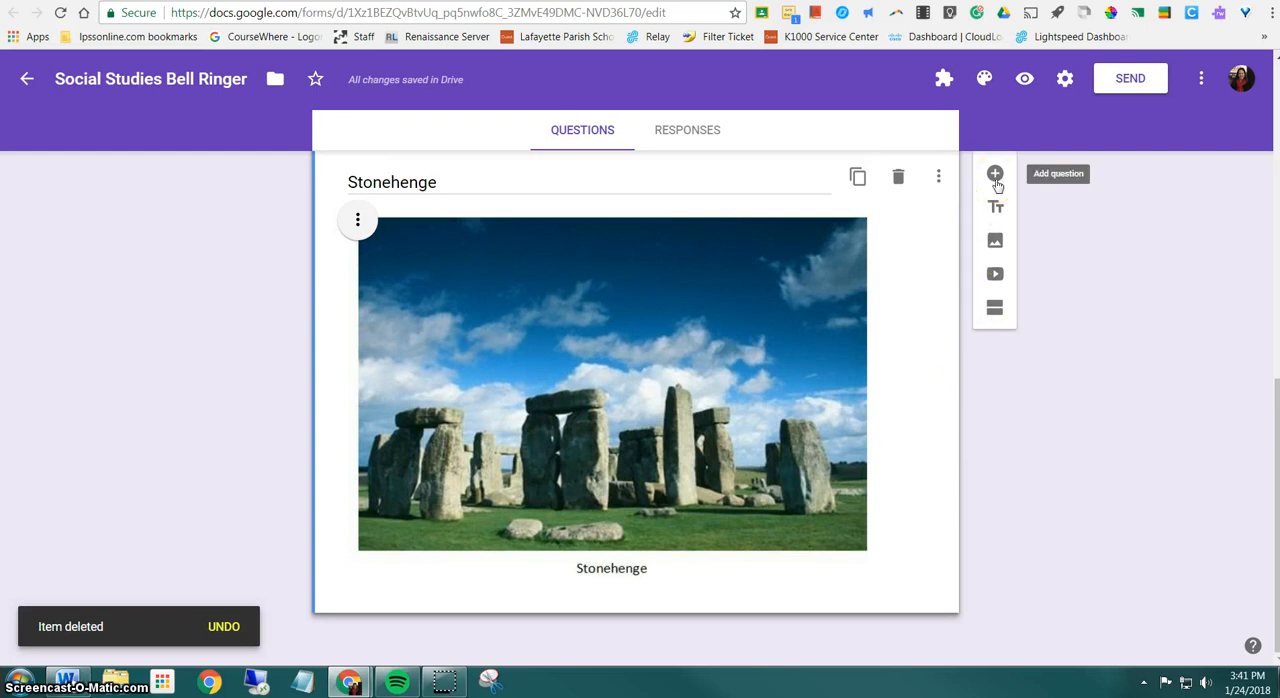
Add a short-answer question reading 'What is the name of this structure?'.
{"action": "left_click", "coordinate": [996, 172]}
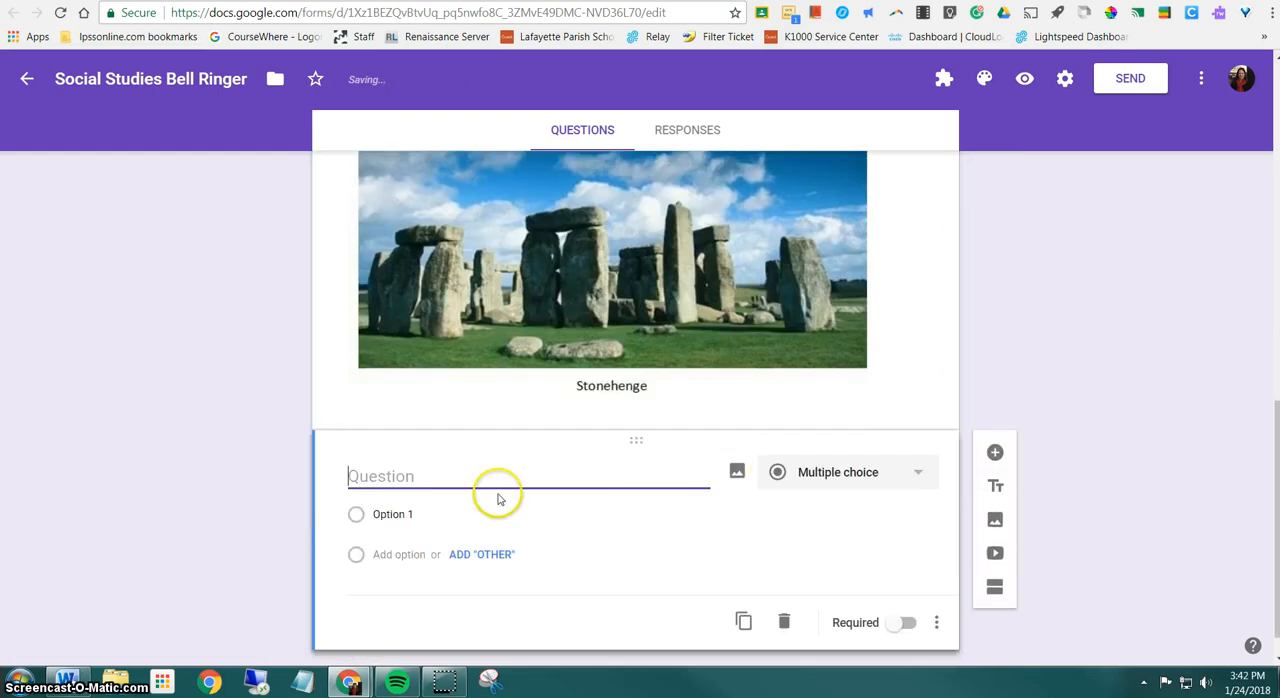
{"action": "type", "text": "What is the name of this structu"}
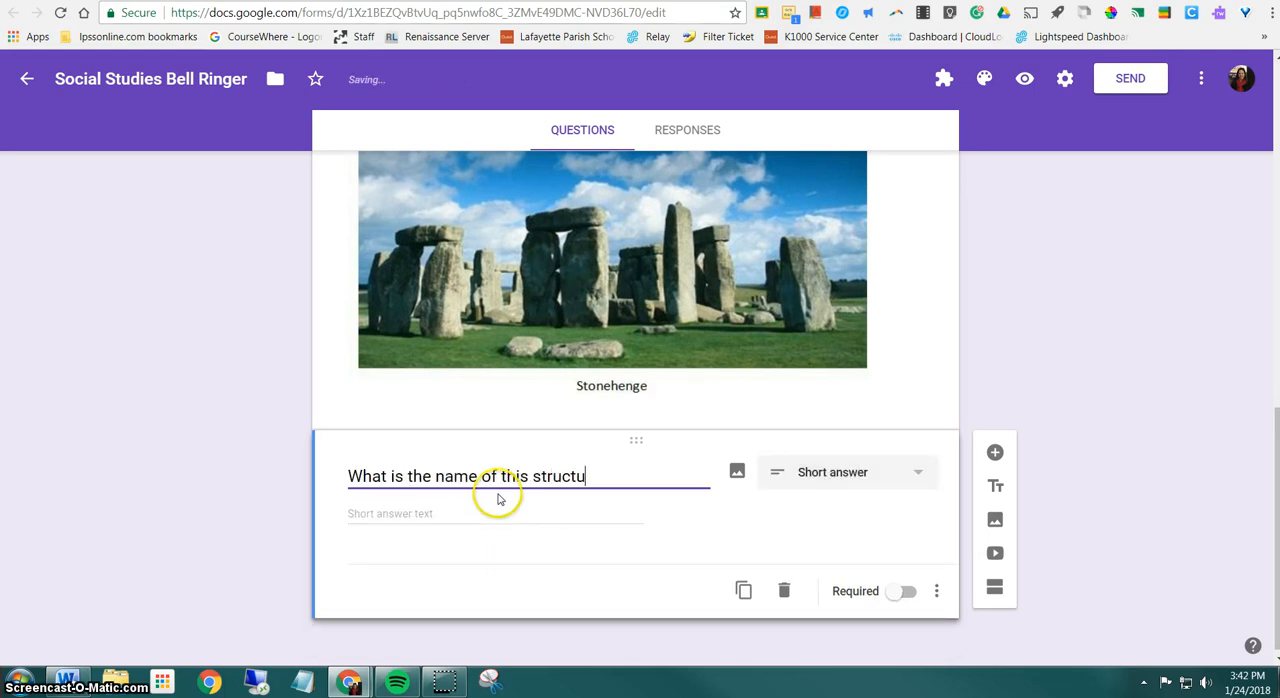
{"action": "type", "text": "re?"}
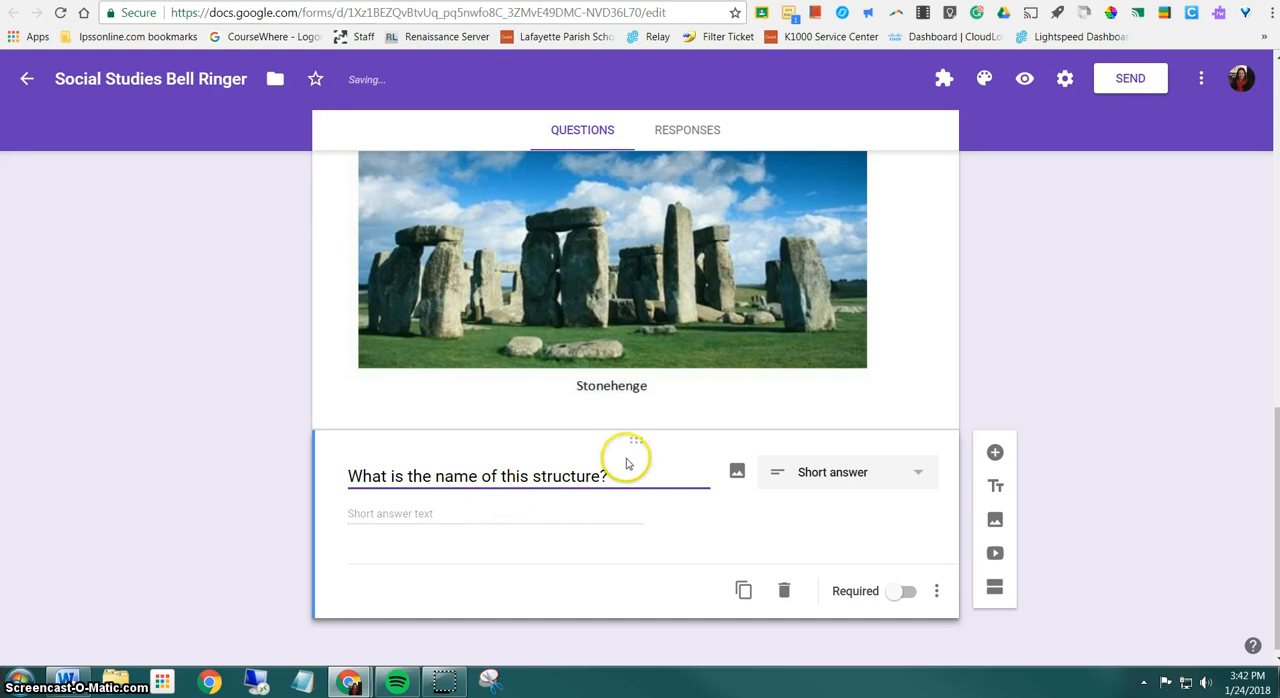
{"action": "mouse_move", "coordinate": [738, 472]}
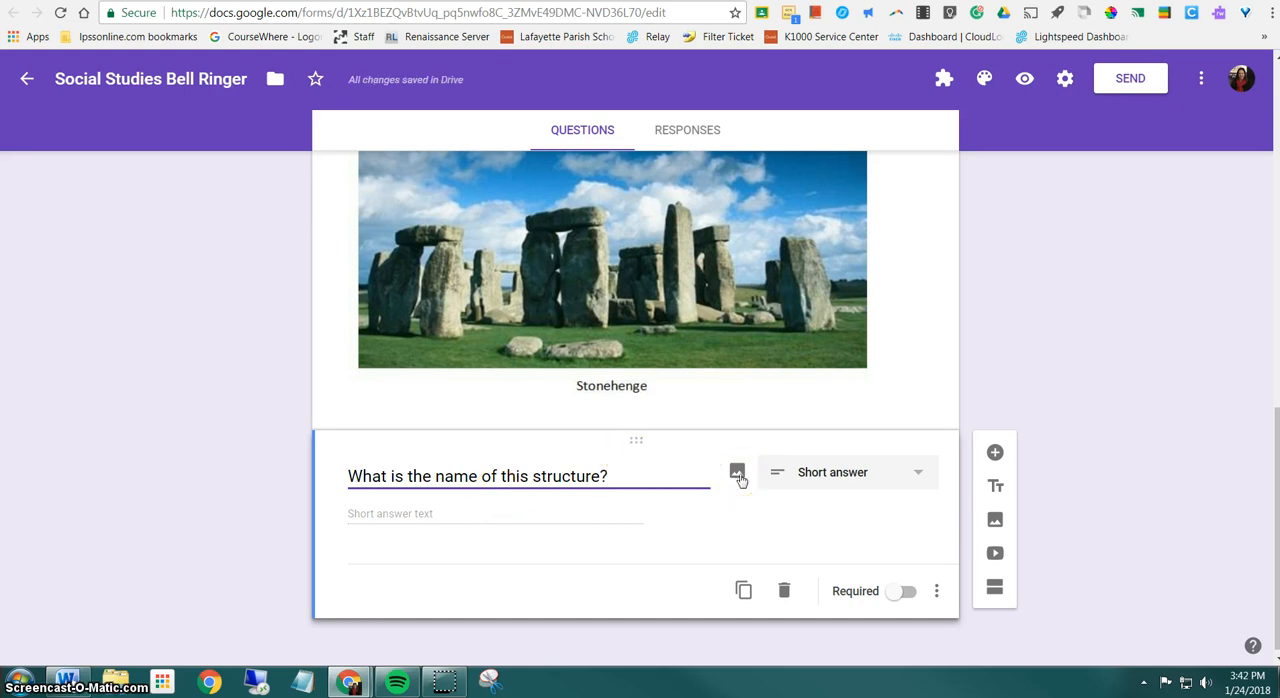
Attach the Stonehenge picture inside the short-answer question.
{"action": "left_click", "coordinate": [736, 472]}
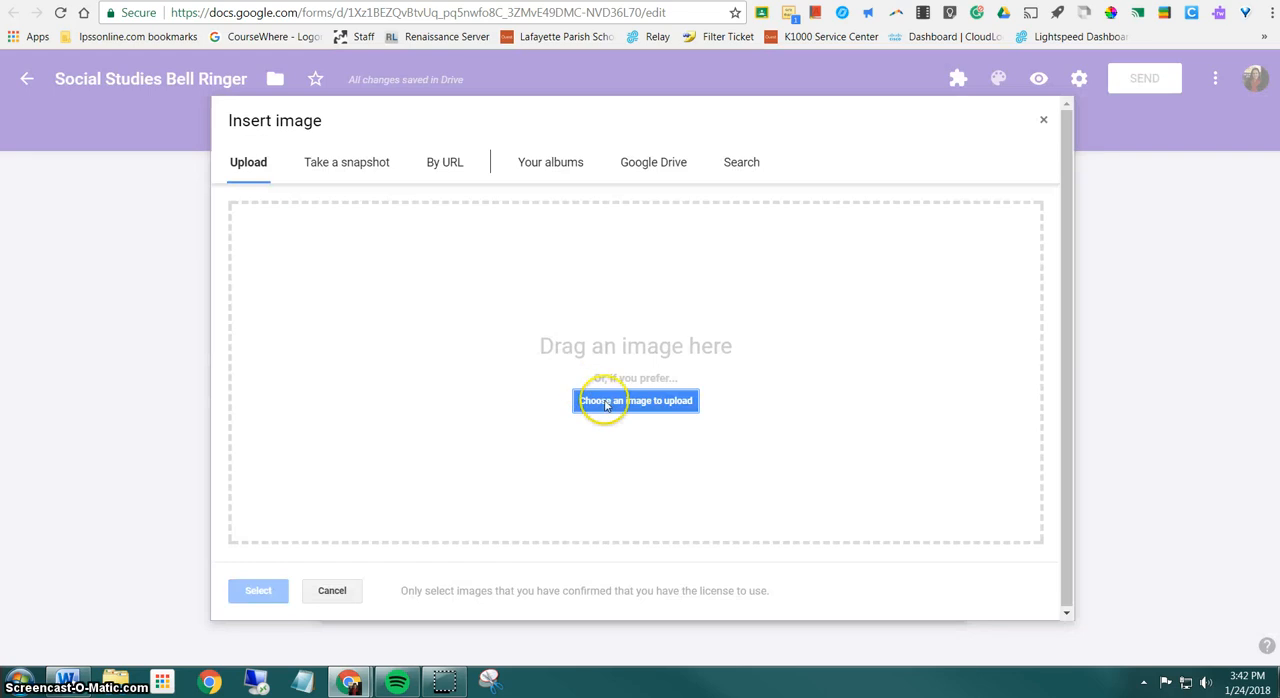
{"action": "left_click", "coordinate": [636, 400]}
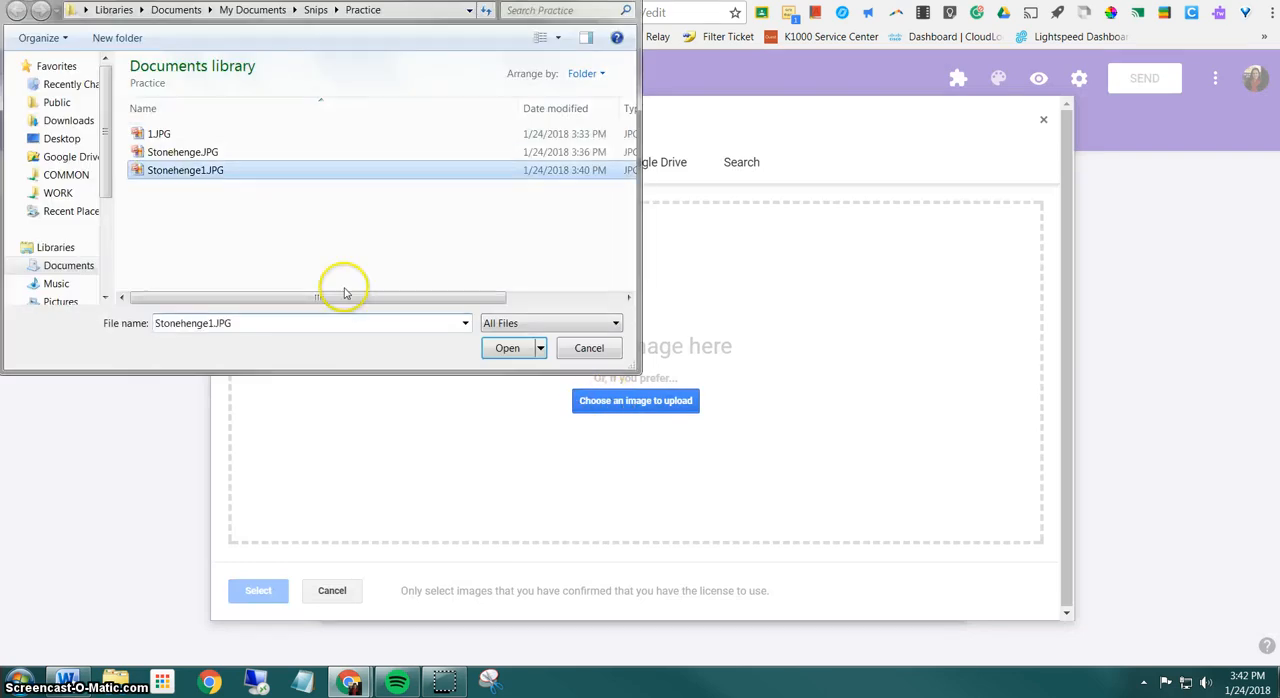
{"action": "left_click", "coordinate": [508, 348]}
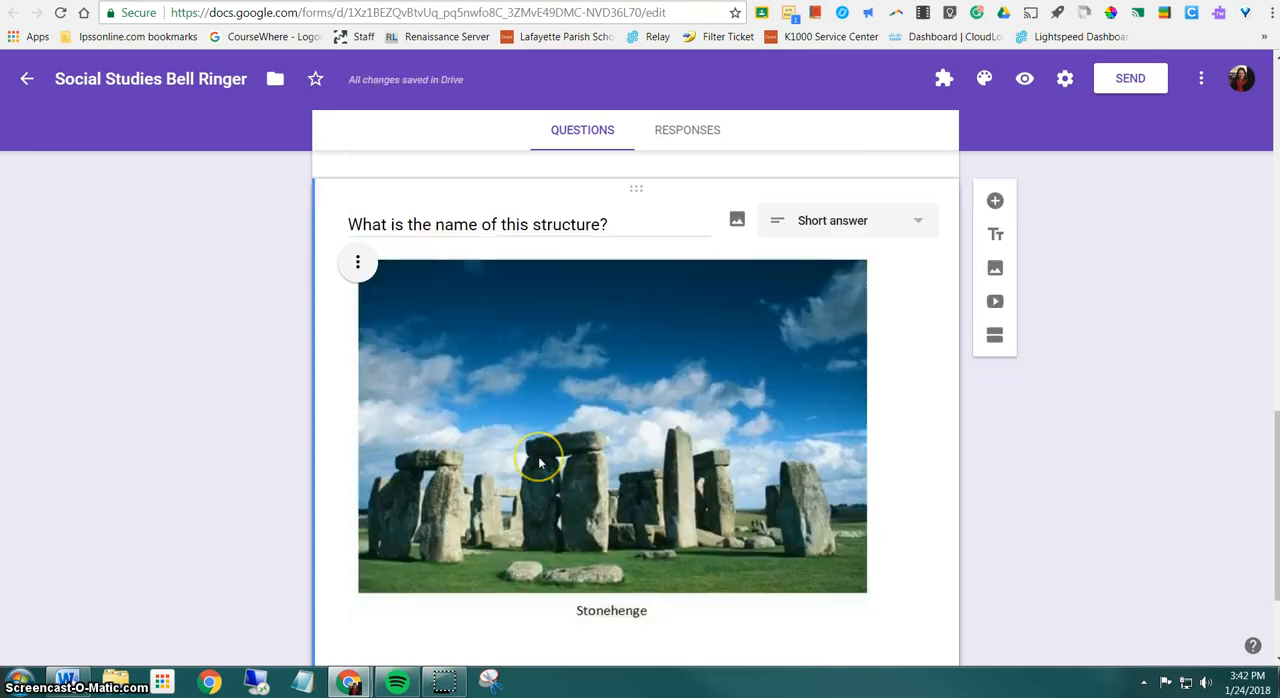
{"action": "scroll", "scroll_direction": "down", "scroll_amount": 3}
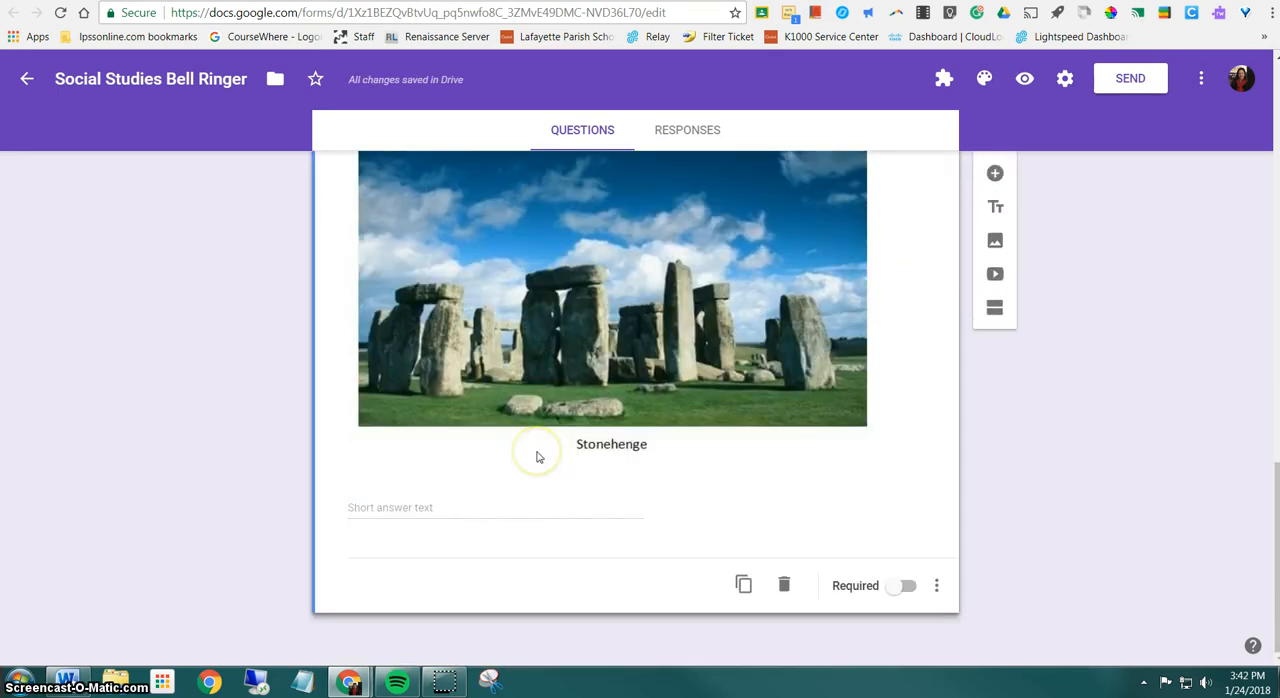
{"action": "mouse_move", "coordinate": [994, 208]}
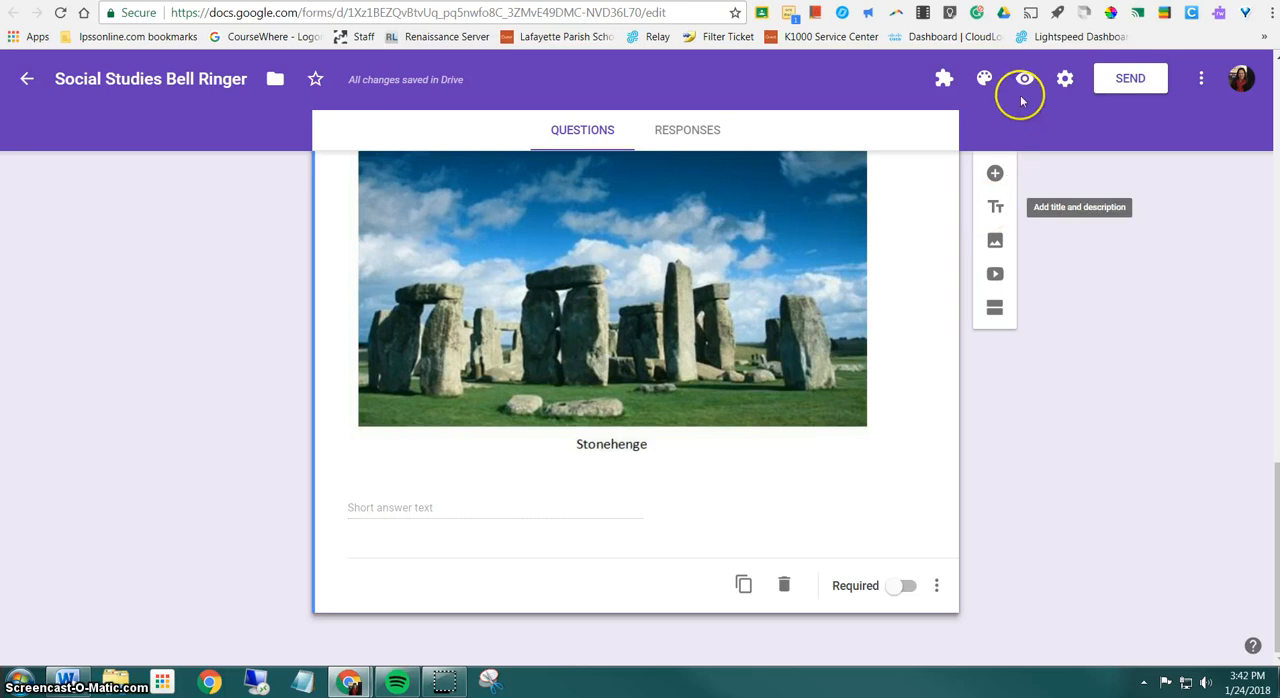
{"action": "mouse_move", "coordinate": [1024, 78]}
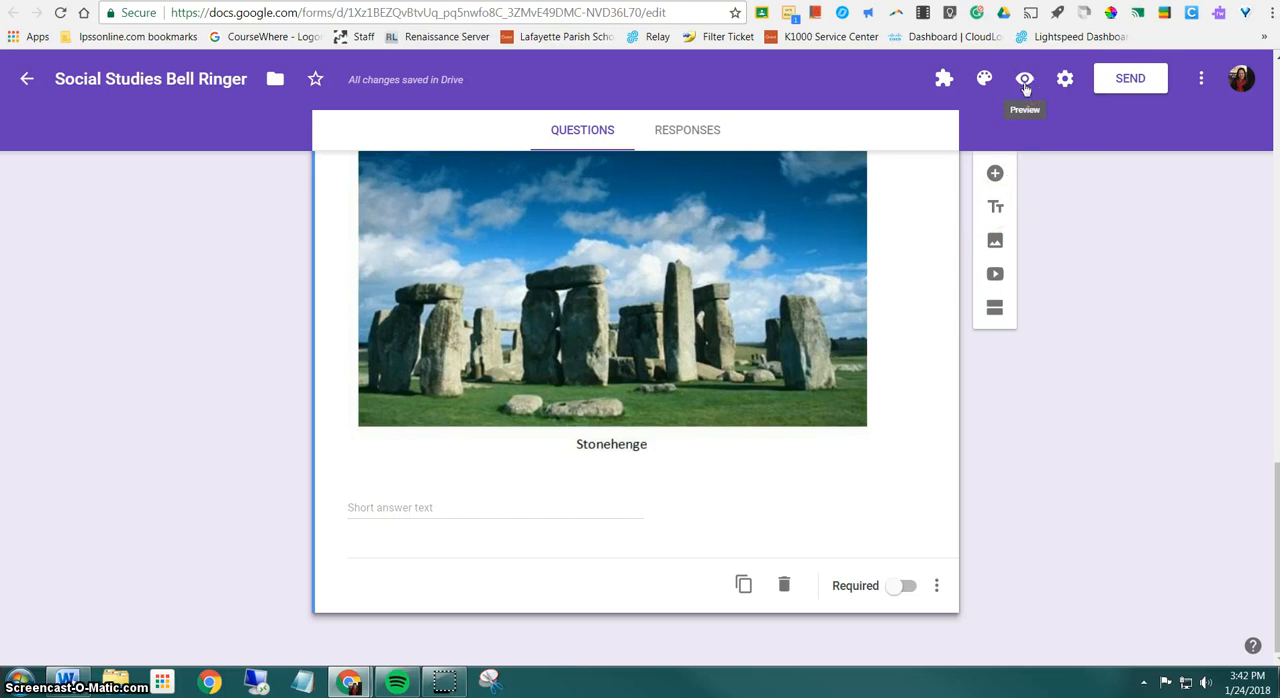
Preview the form as a respondent, scrolling through the image item and question.
{"action": "left_click", "coordinate": [1024, 78]}
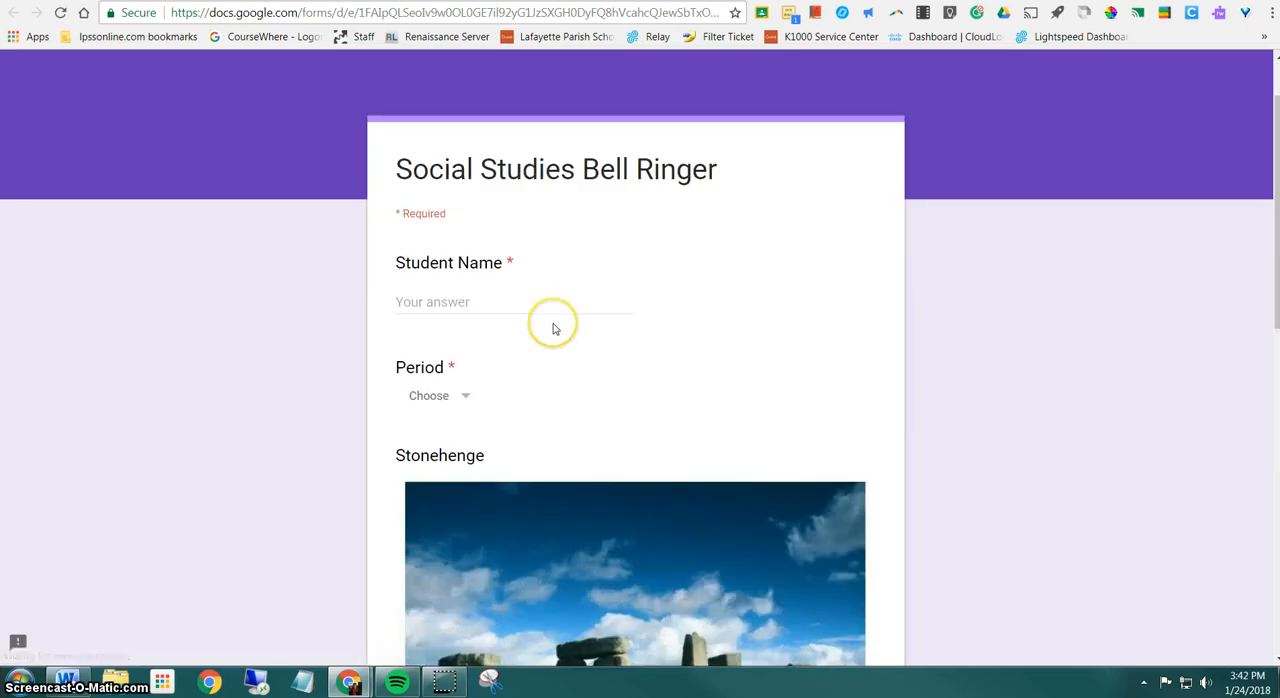
{"action": "scroll", "scroll_direction": "down", "scroll_amount": 3}
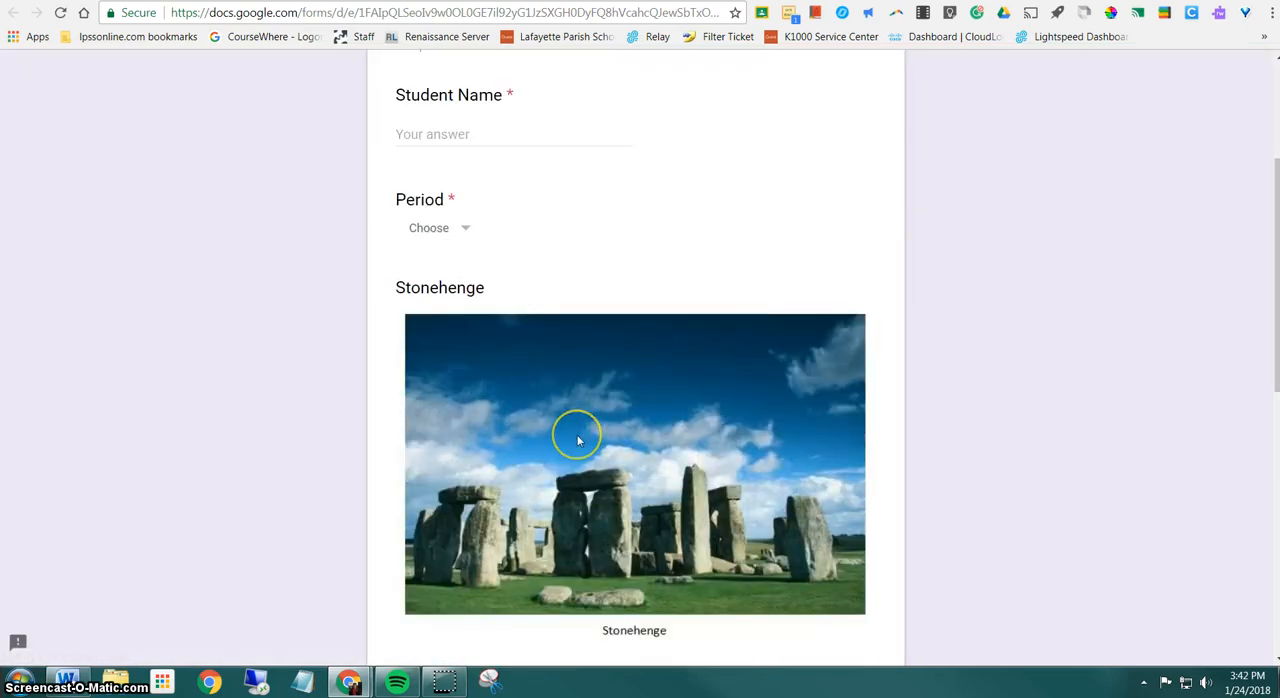
{"action": "scroll", "scroll_direction": "down", "scroll_amount": 3}
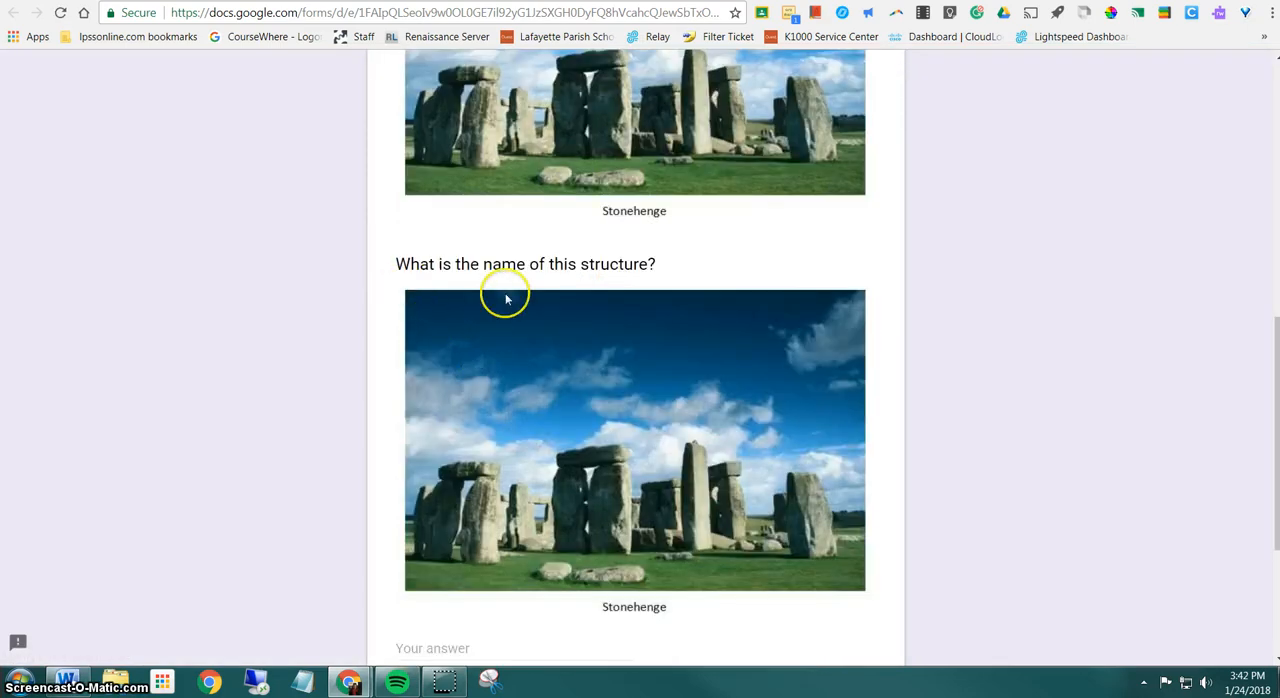
{"action": "scroll", "scroll_direction": "down", "scroll_amount": 3}
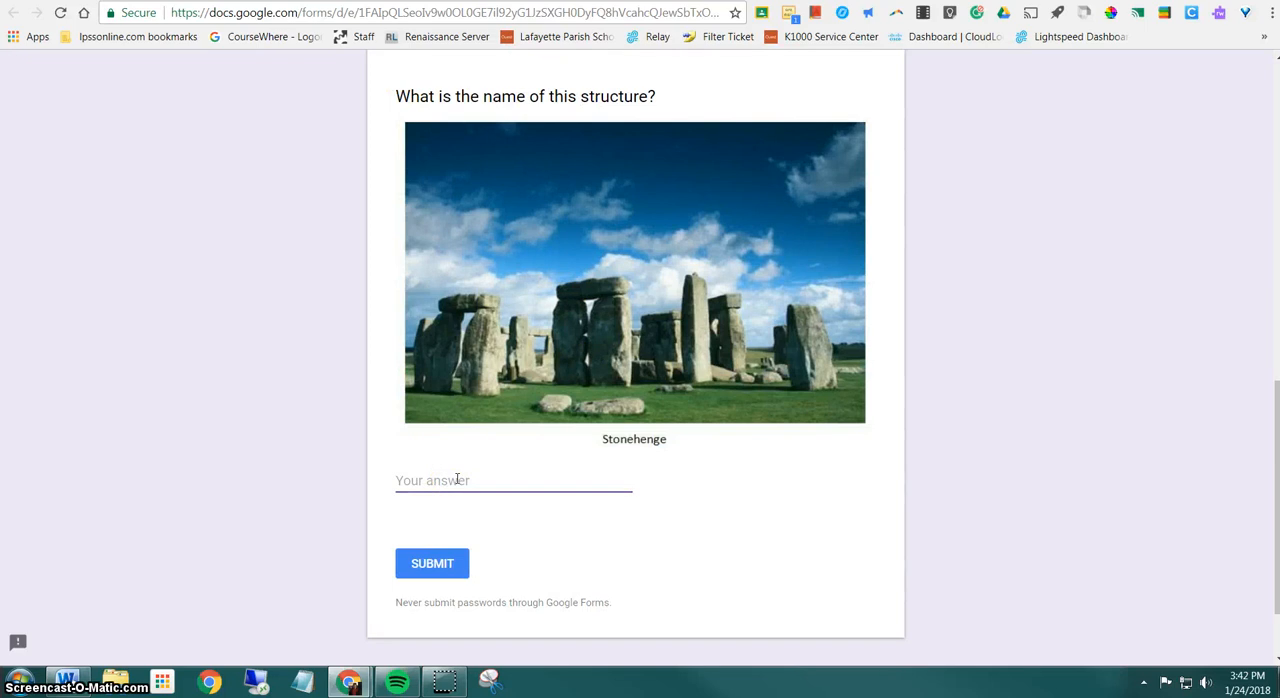